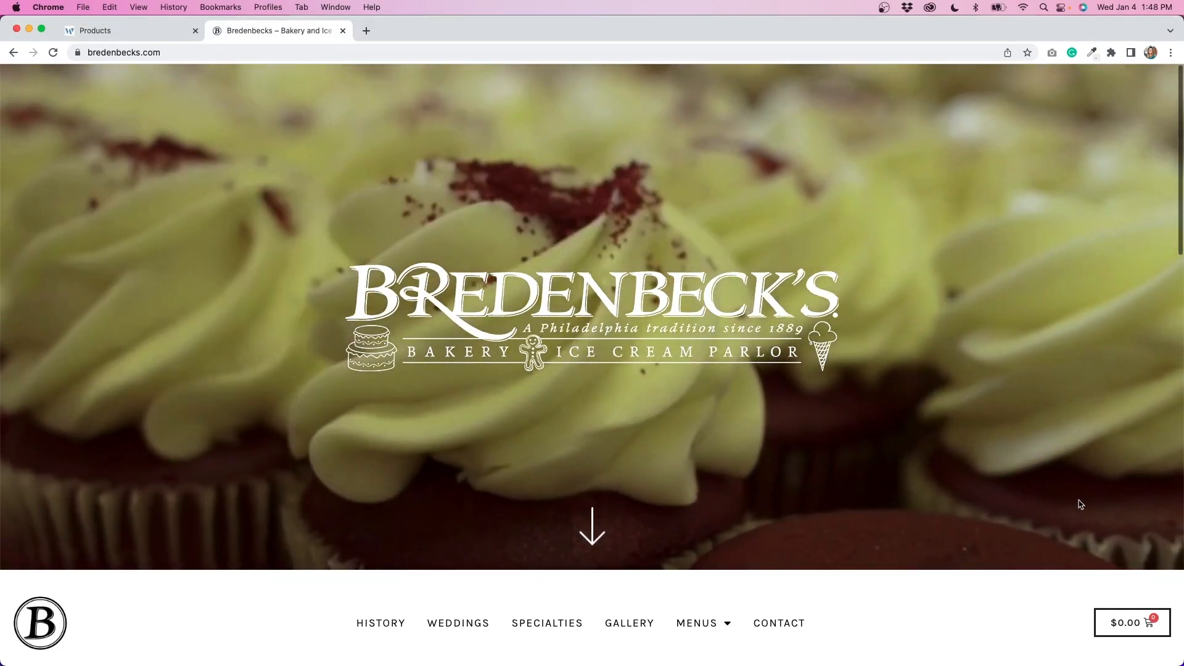
Step: Leave the bakery site for the store's products page and reach WooCommerce's Shipping zones list
scroll("down", 3)
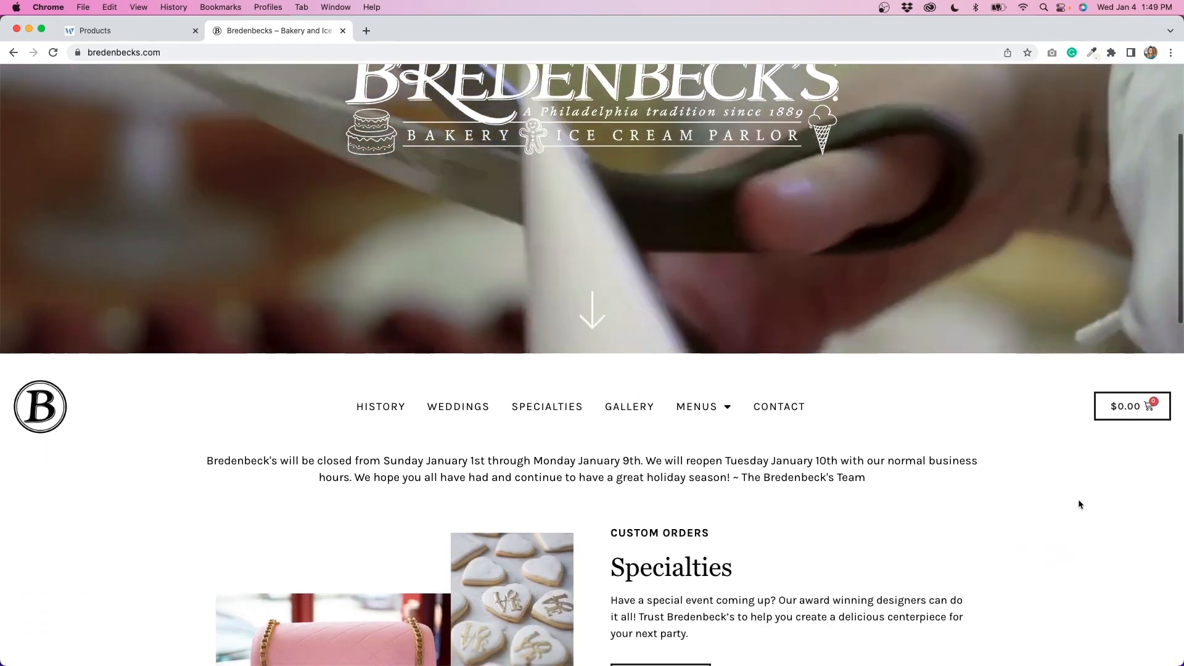
scroll("down", 3)
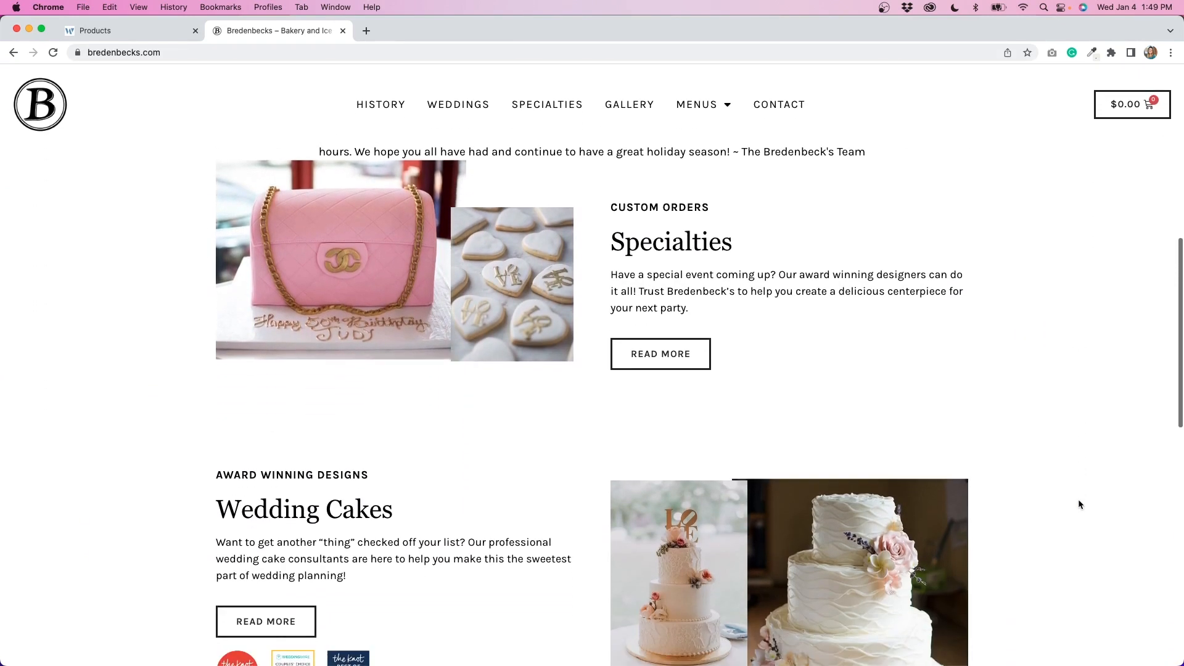
scroll("down", 3)
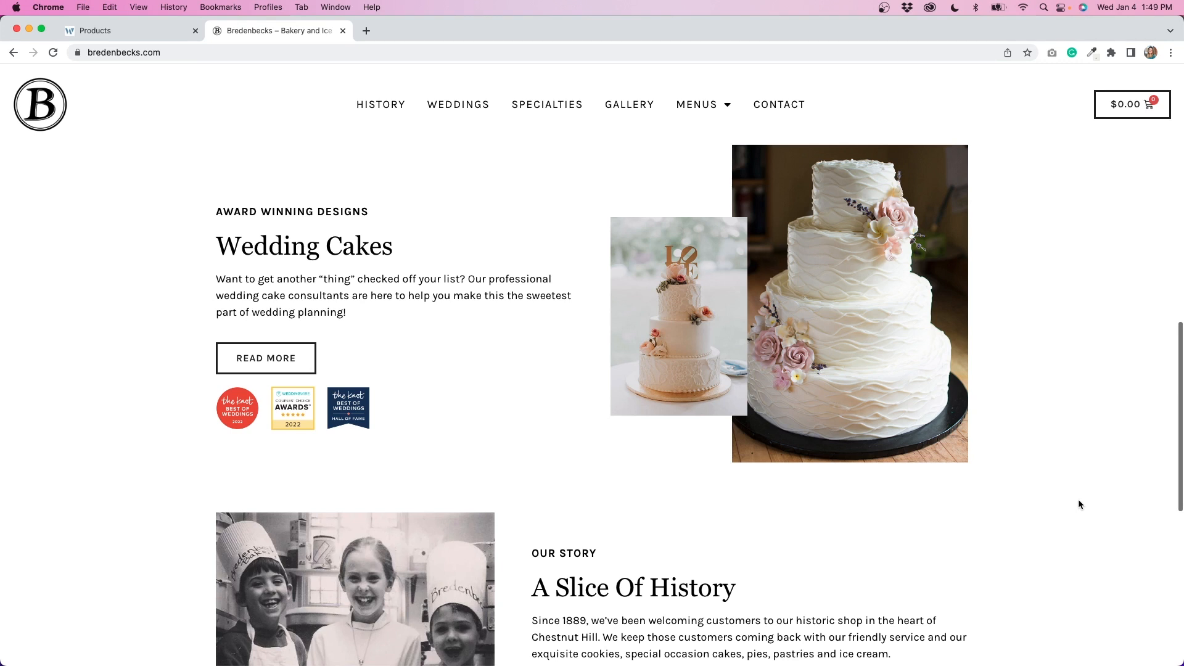
scroll("down", 3)
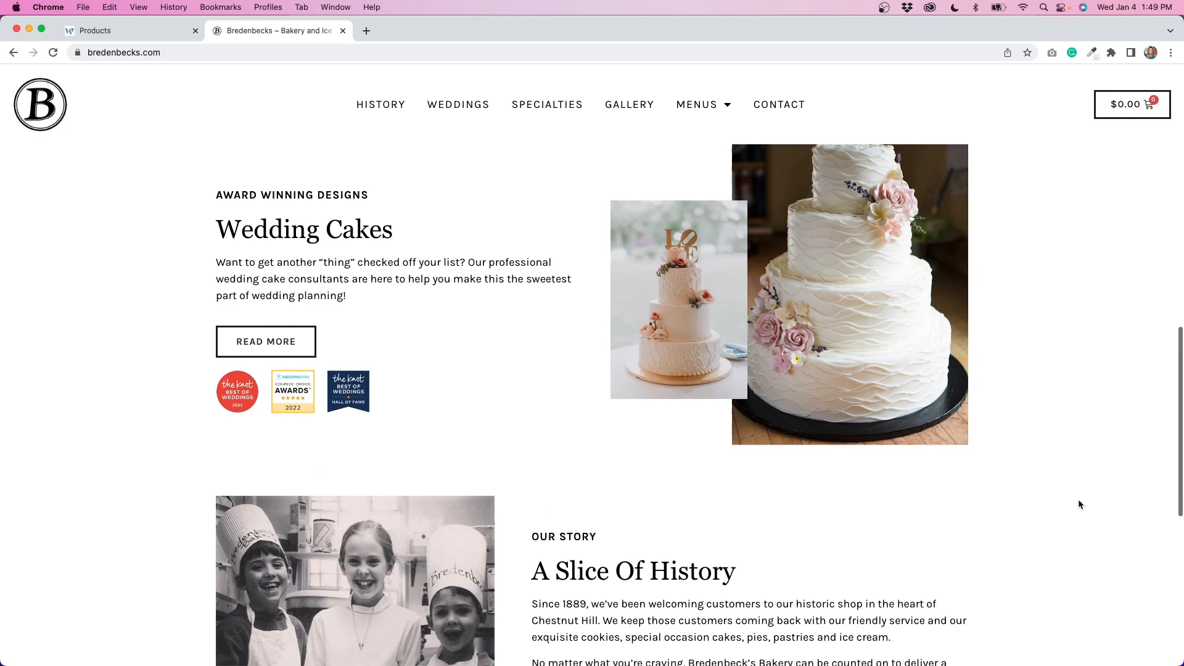
scroll("down", 3)
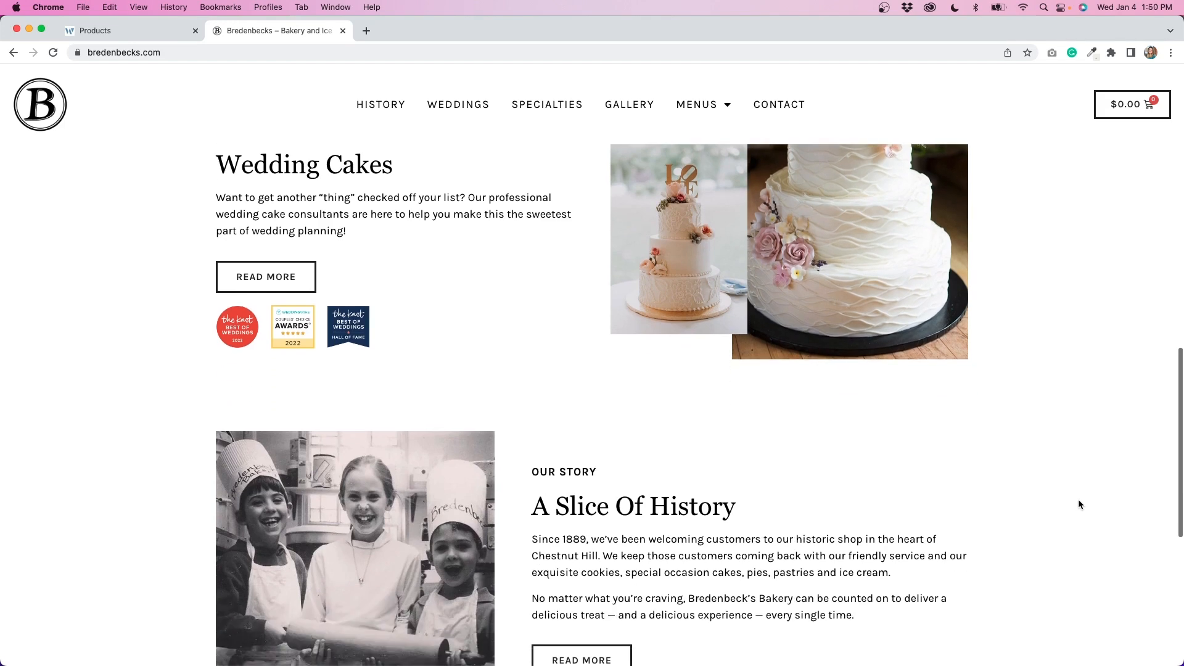
left_click(113, 30)
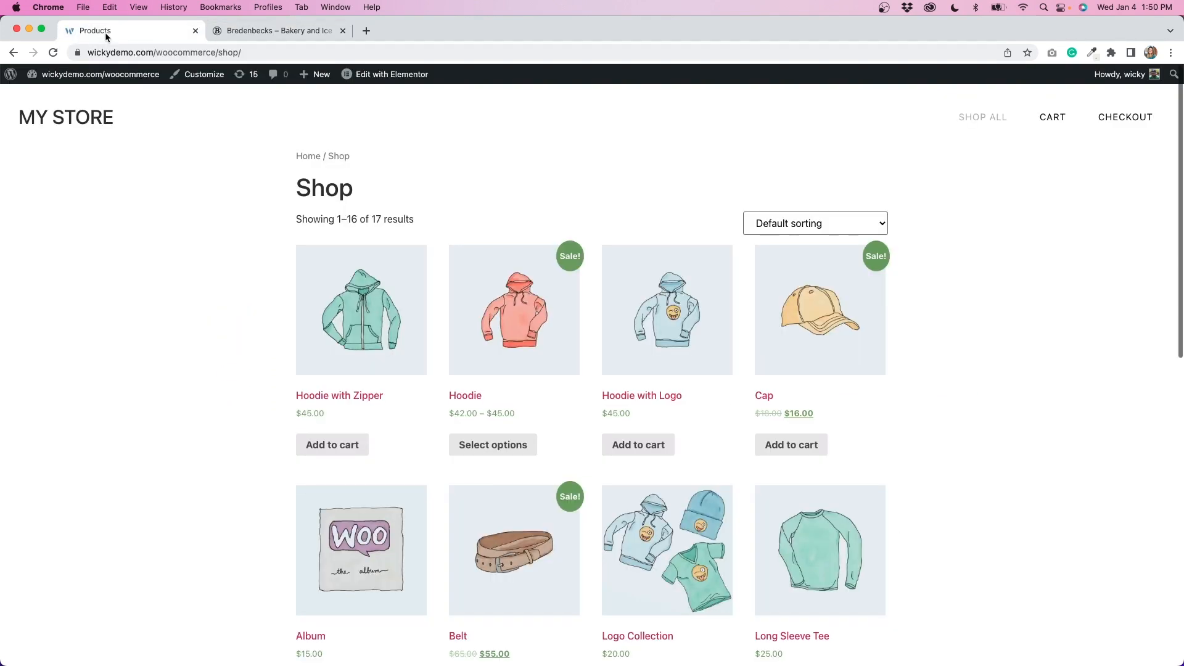
mouse_move(1010, 258)
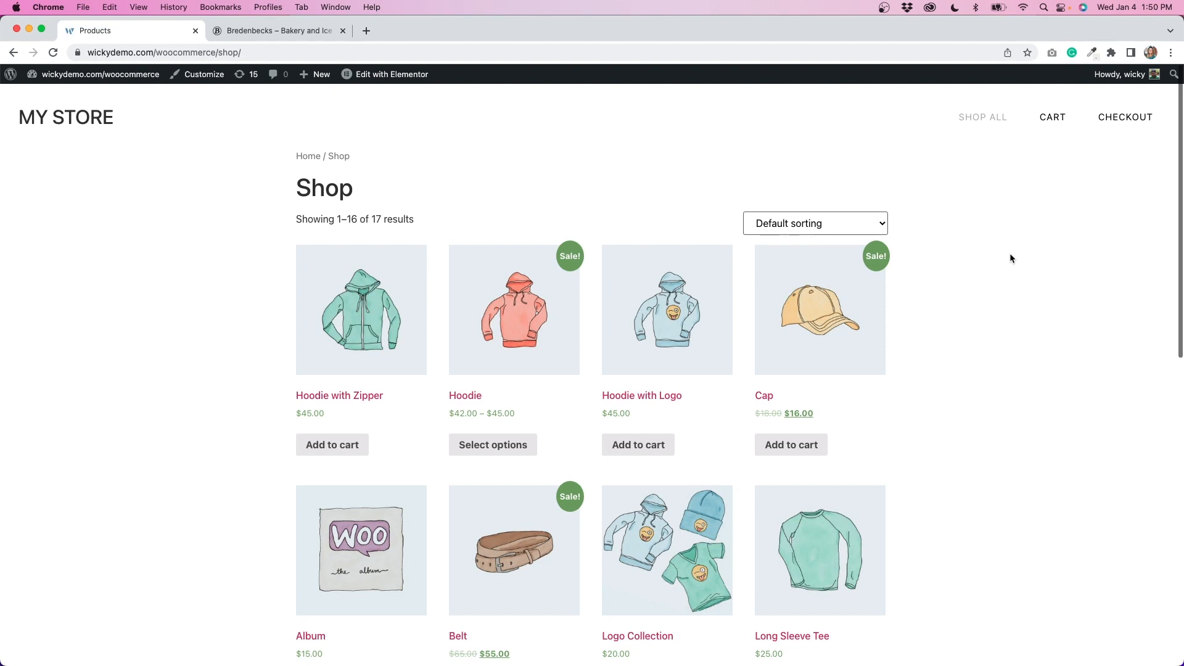
scroll("down", 3)
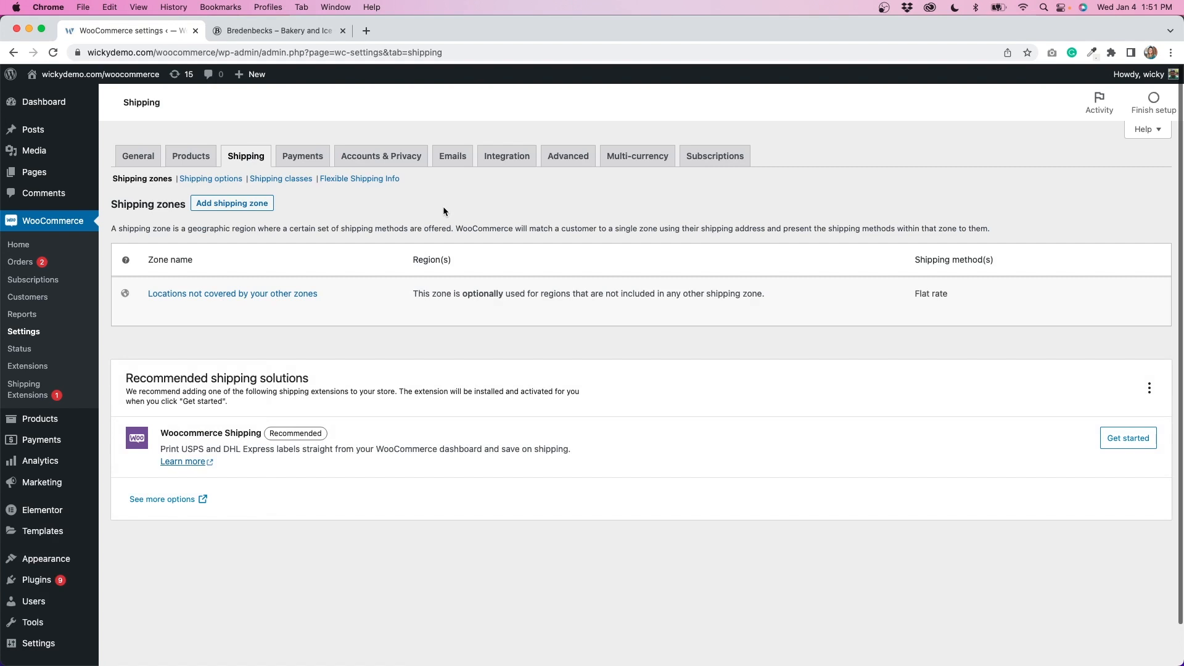
mouse_move(246, 156)
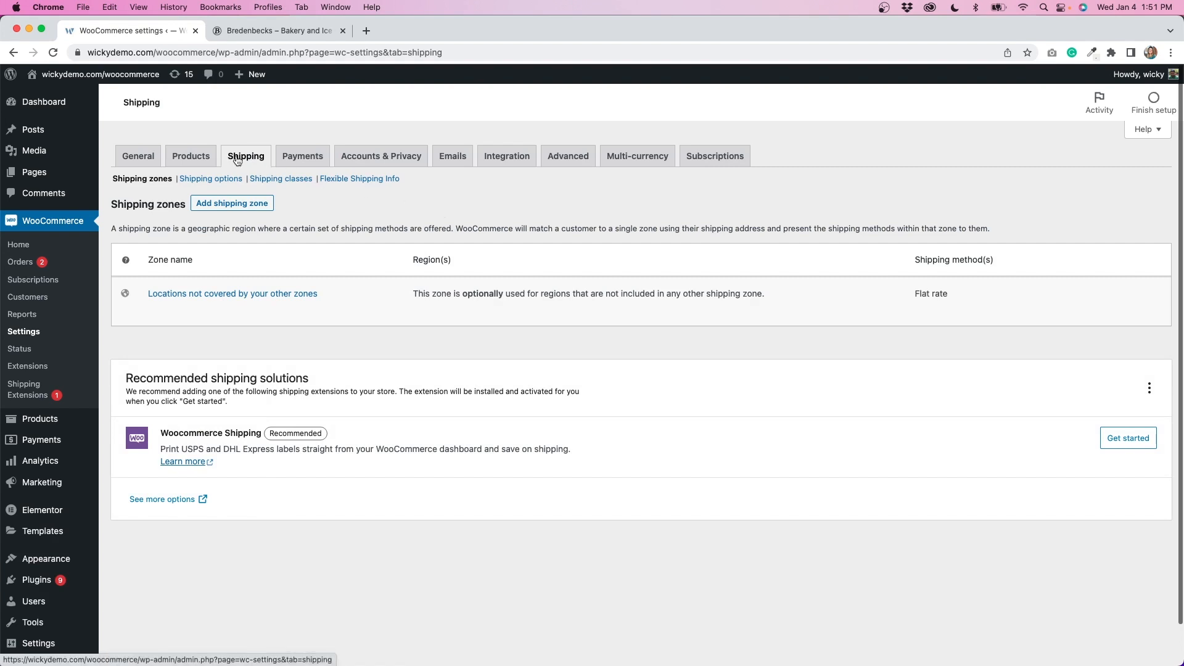
mouse_move(453, 203)
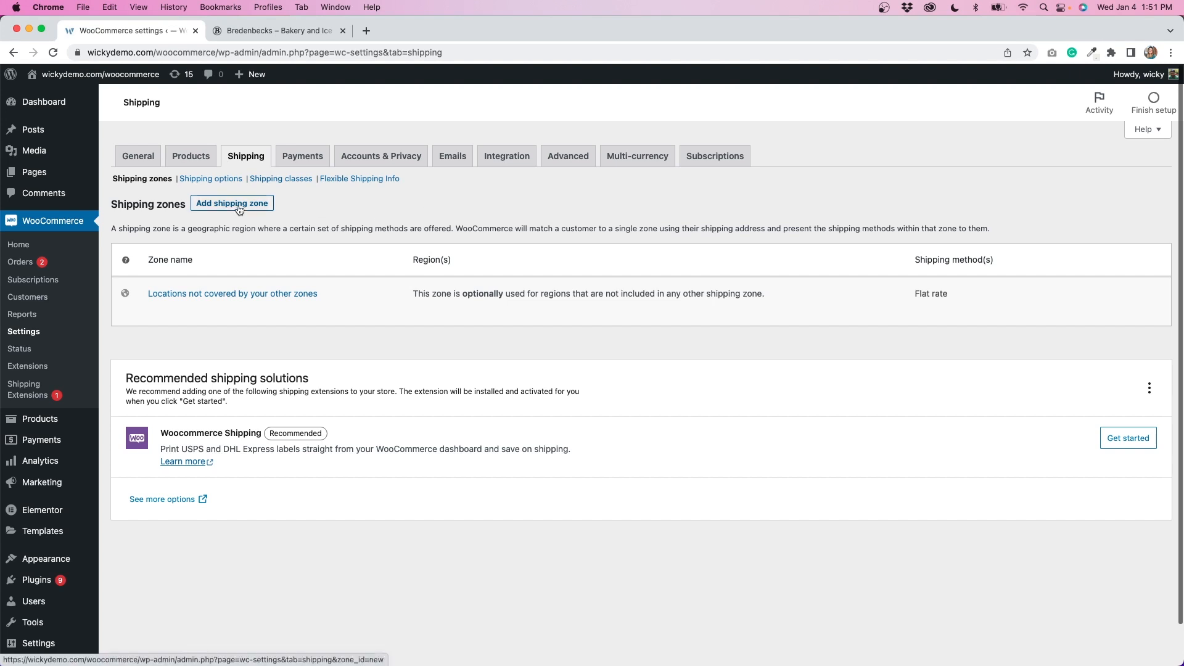
Step: Create a new shipping zone named Flat Rate with United States (US) as its region
left_click(232, 203)
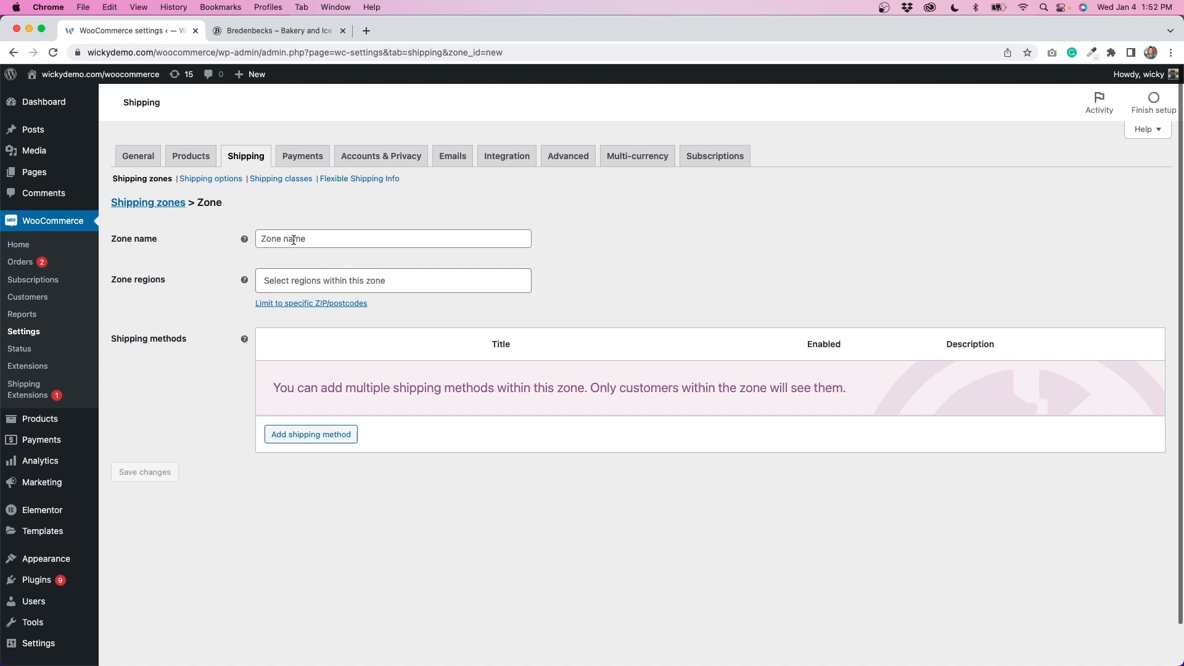
type("Flat Rate")
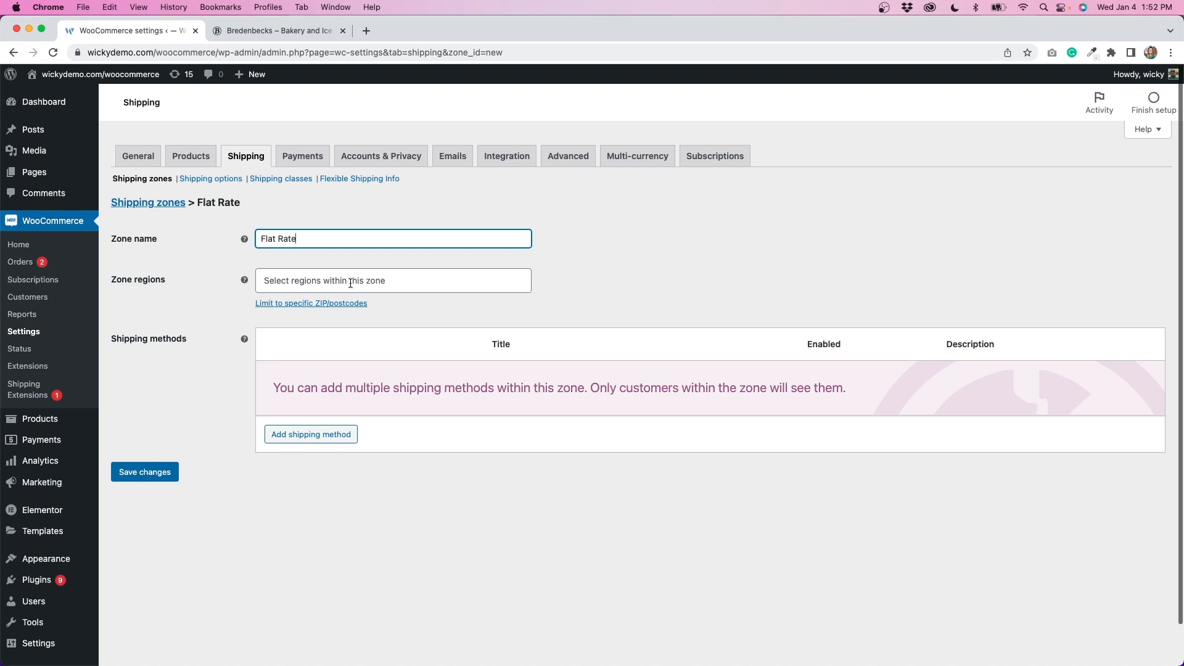
left_click(392, 280)
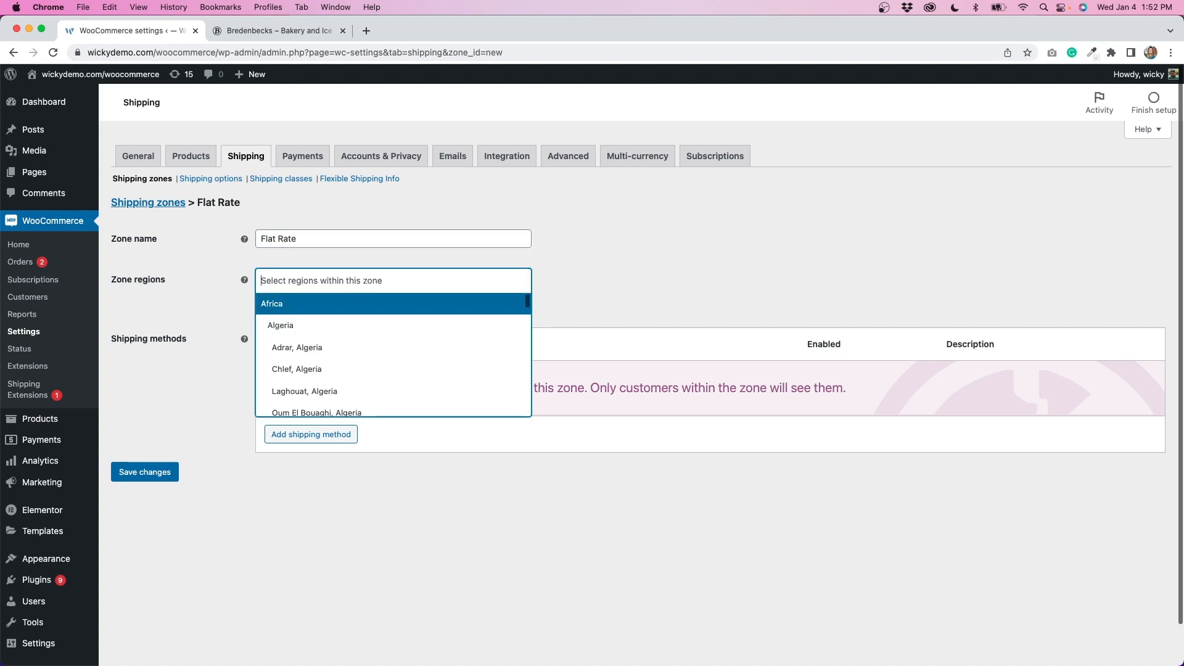
type("United")
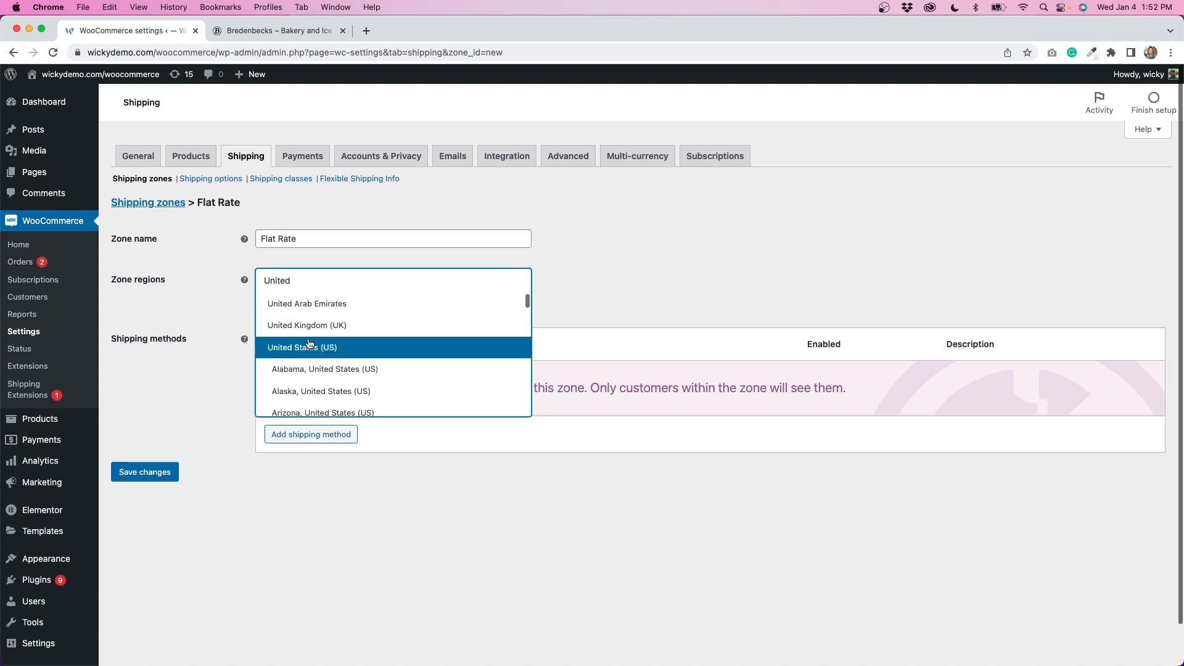
left_click(302, 348)
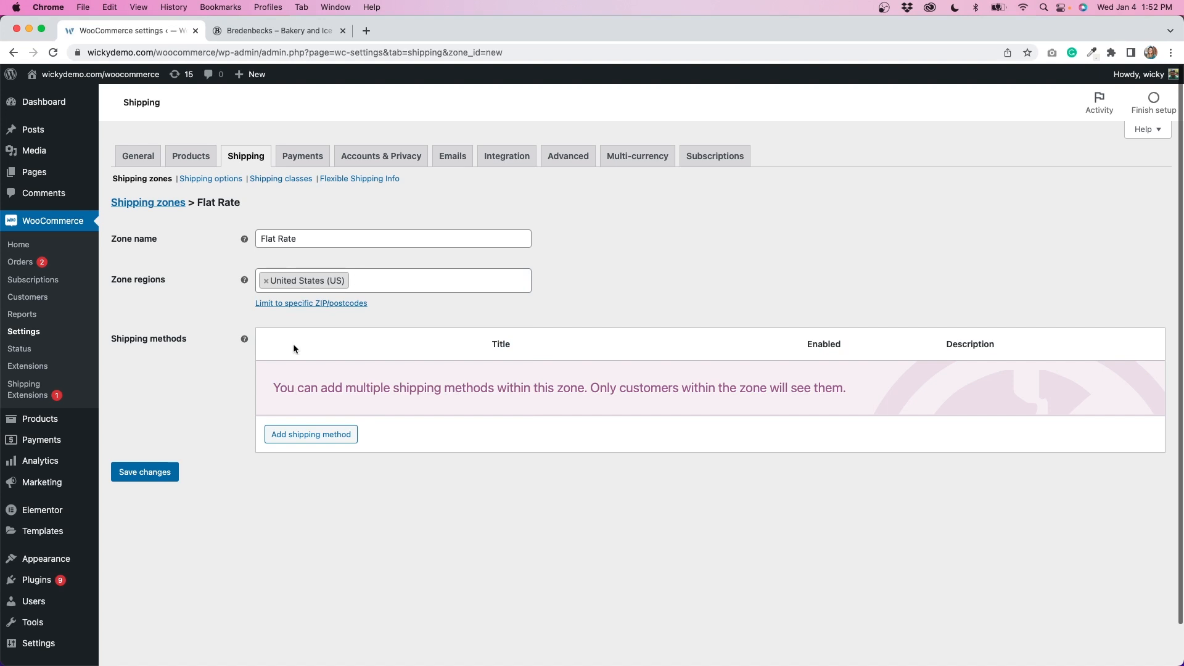
mouse_move(311, 433)
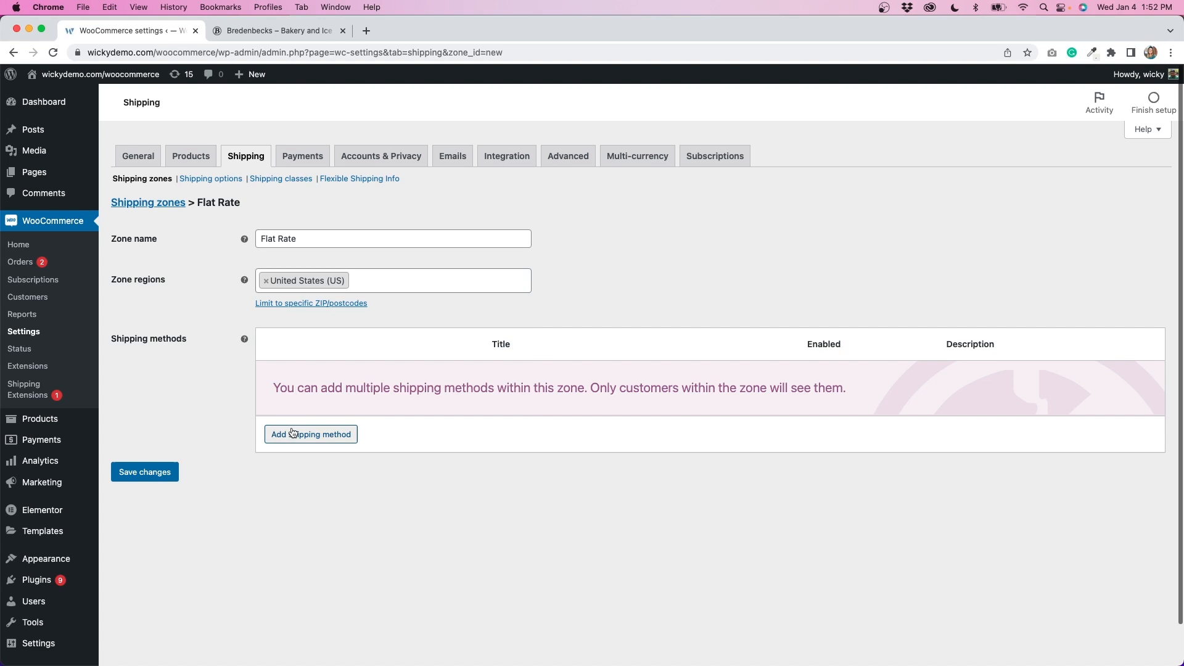
Step: Add Flexible Shipping as the Flat Rate zone's shipping method
left_click(309, 435)
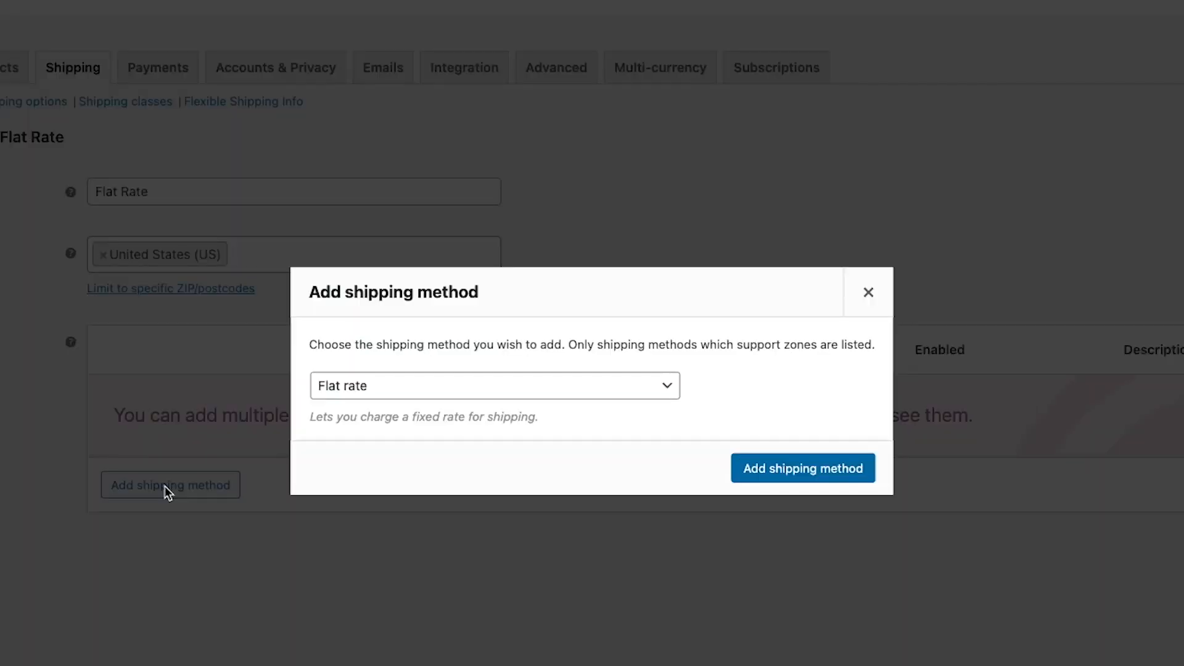
mouse_move(742, 428)
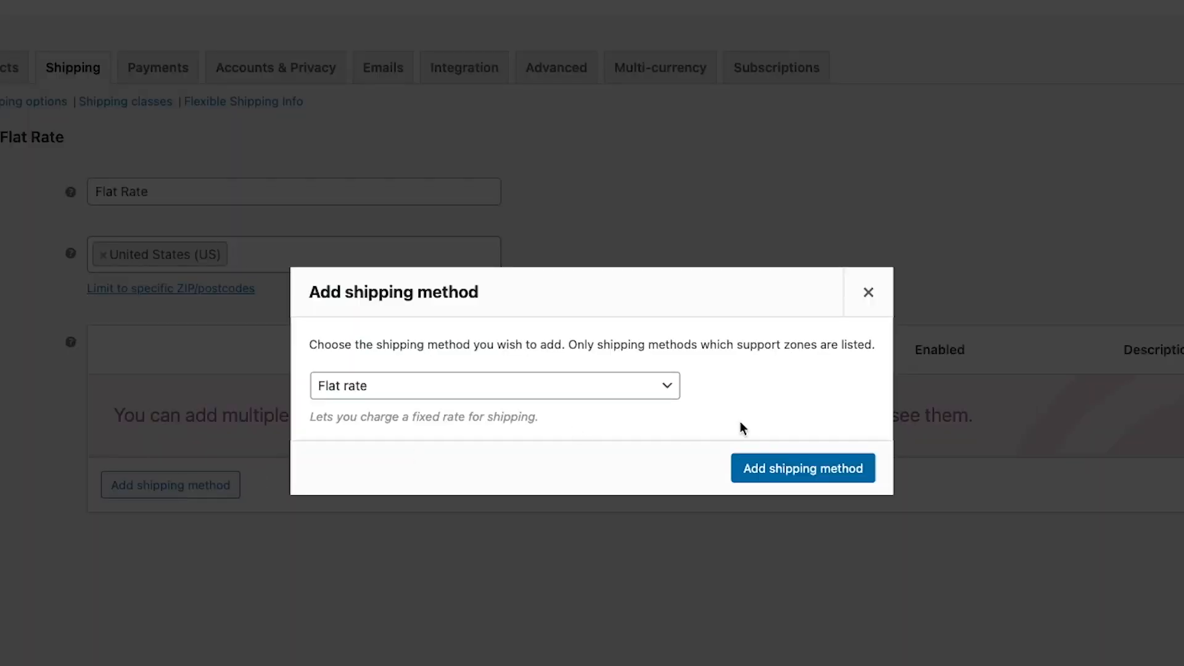
left_click(493, 385)
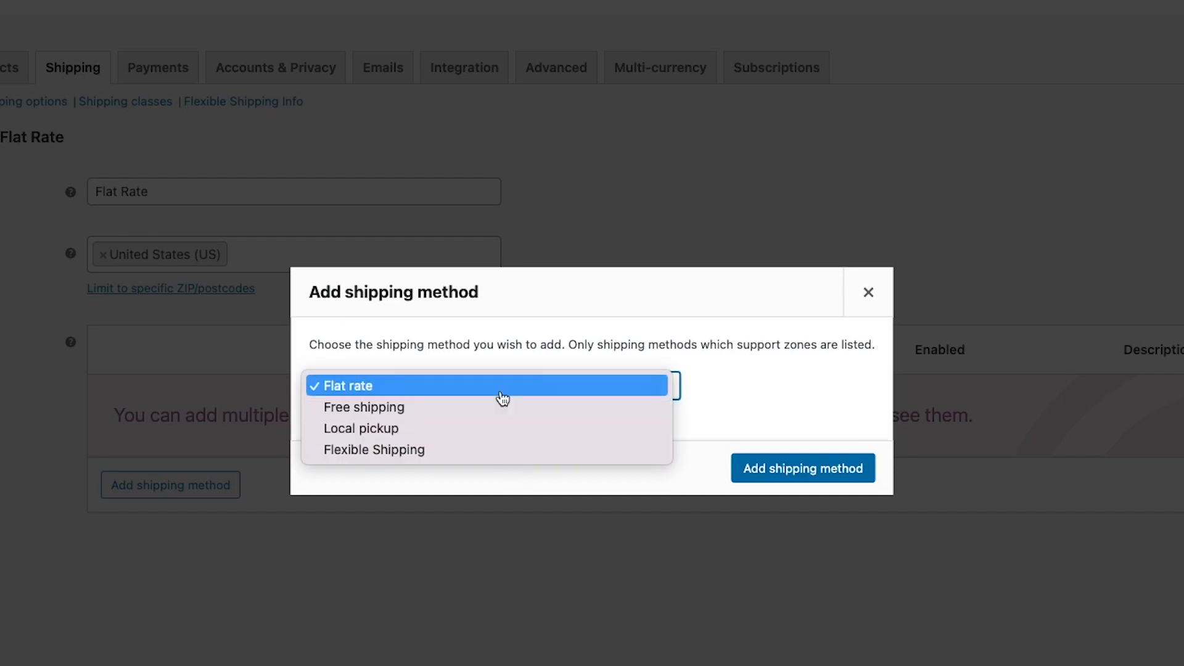
mouse_move(503, 437)
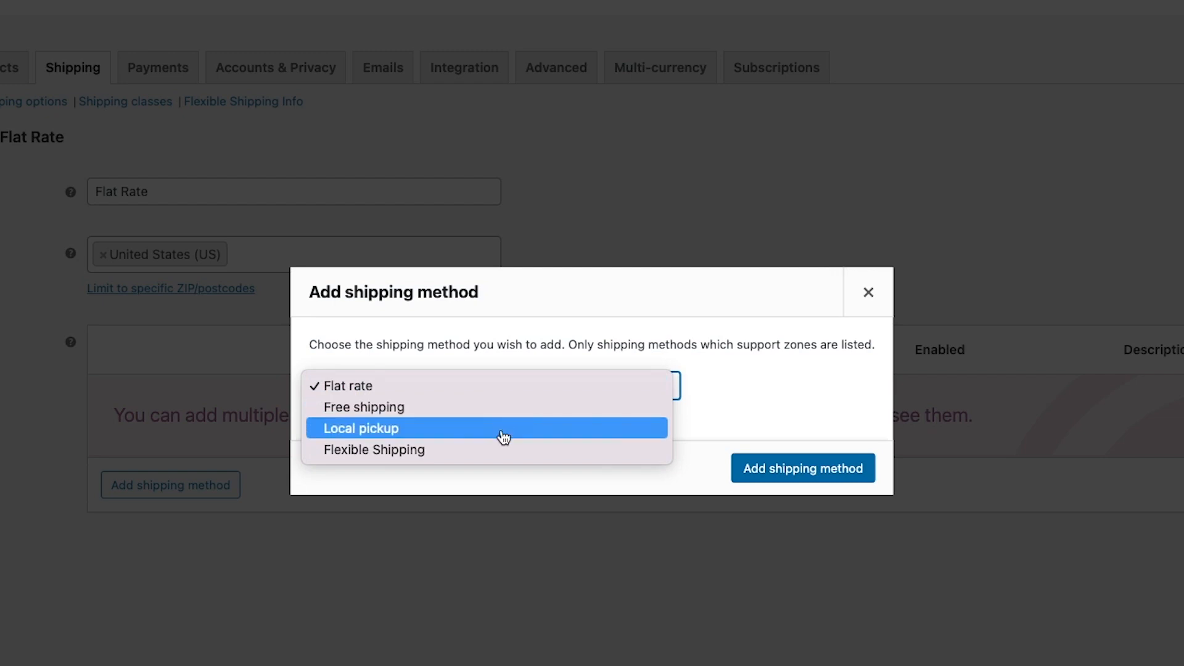
mouse_move(499, 450)
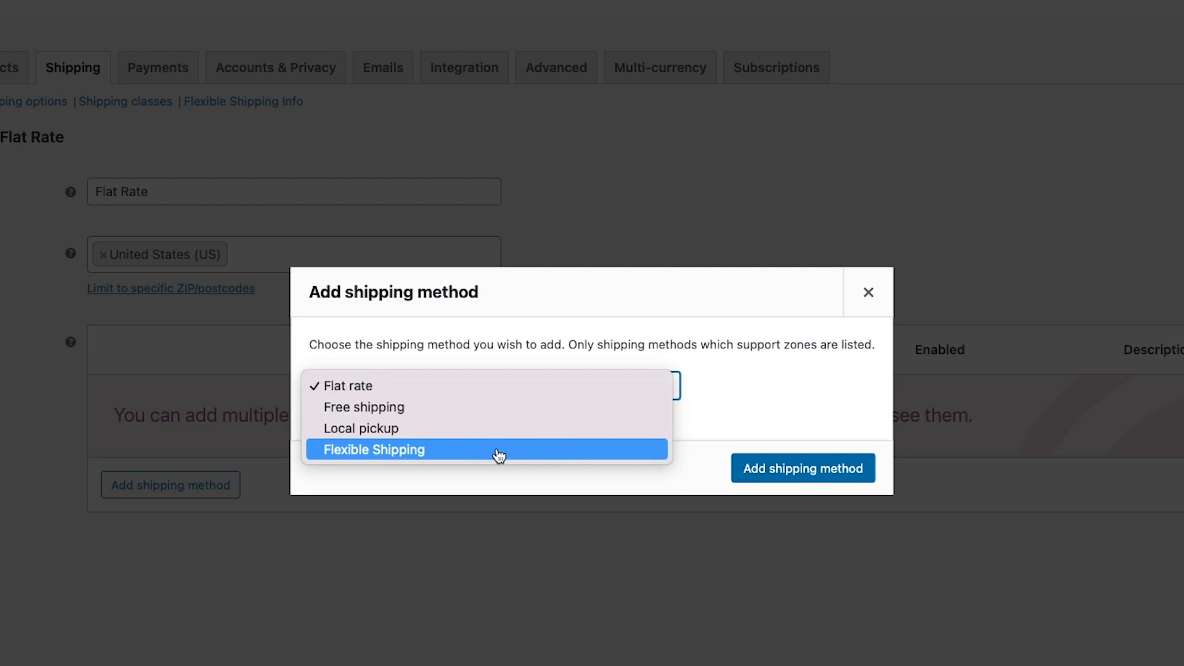
left_click(372, 449)
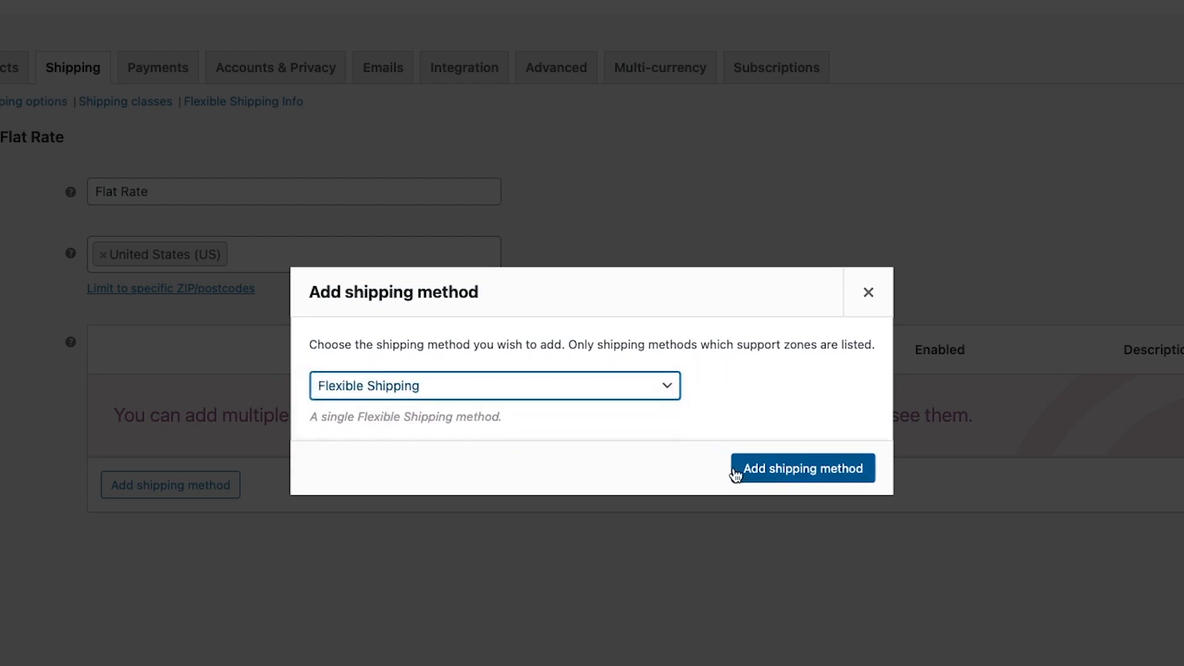
left_click(802, 468)
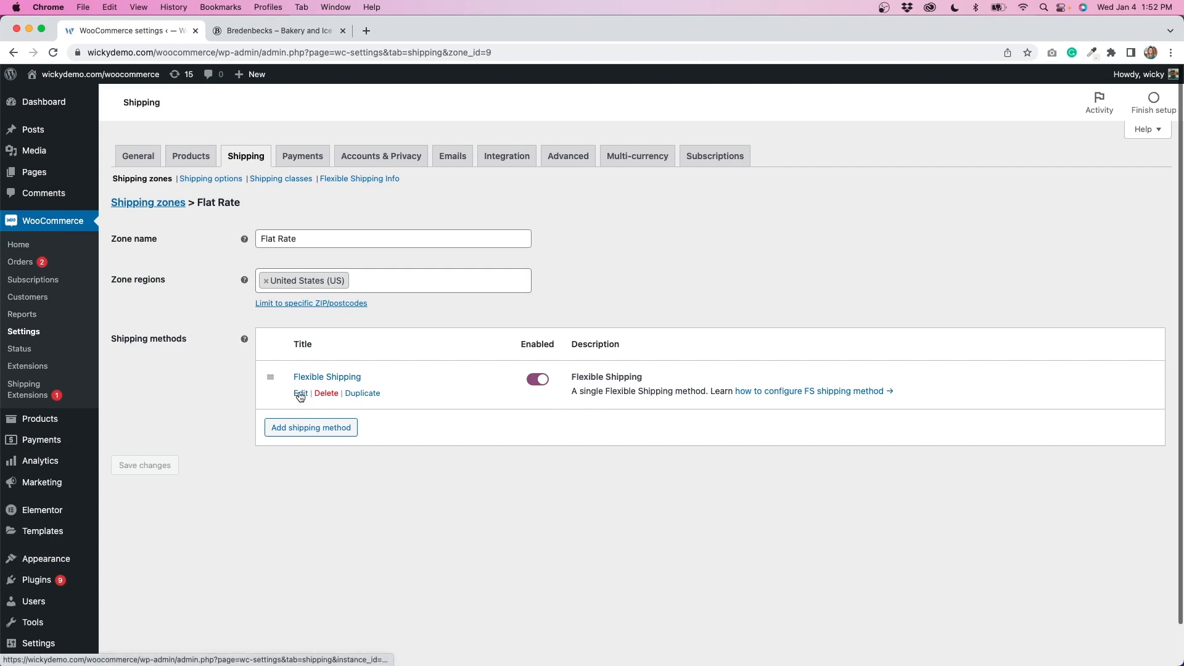
left_click(299, 392)
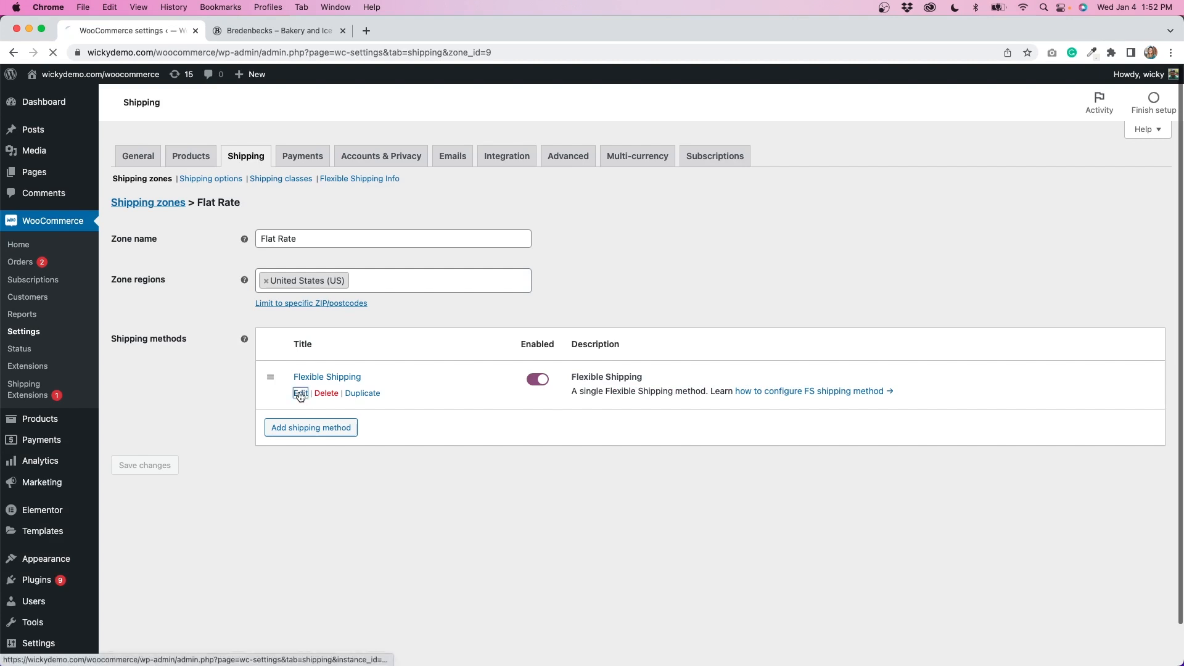
left_click(300, 393)
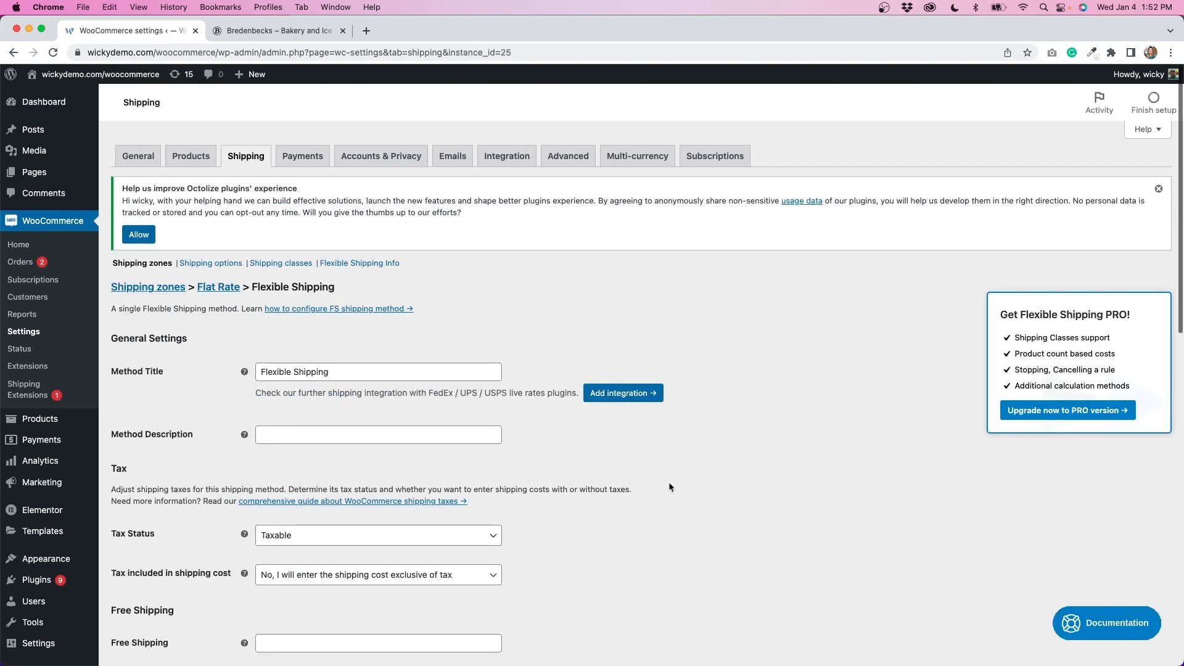
scroll("down", 3)
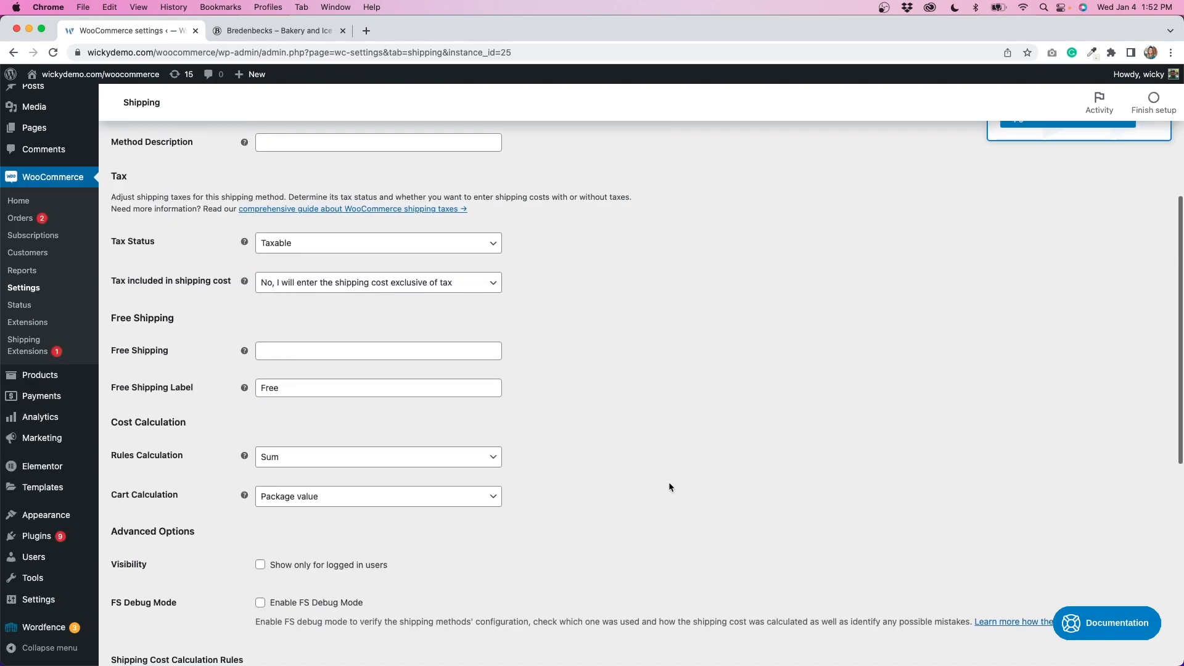
scroll("down", 3)
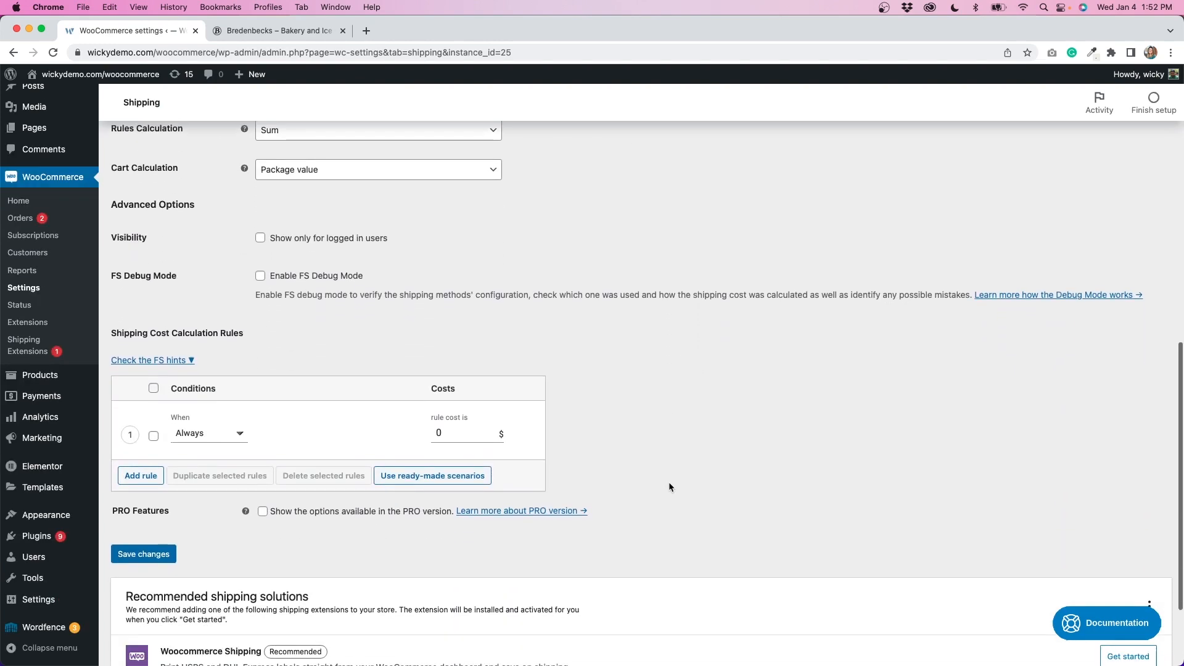
scroll("down", 3)
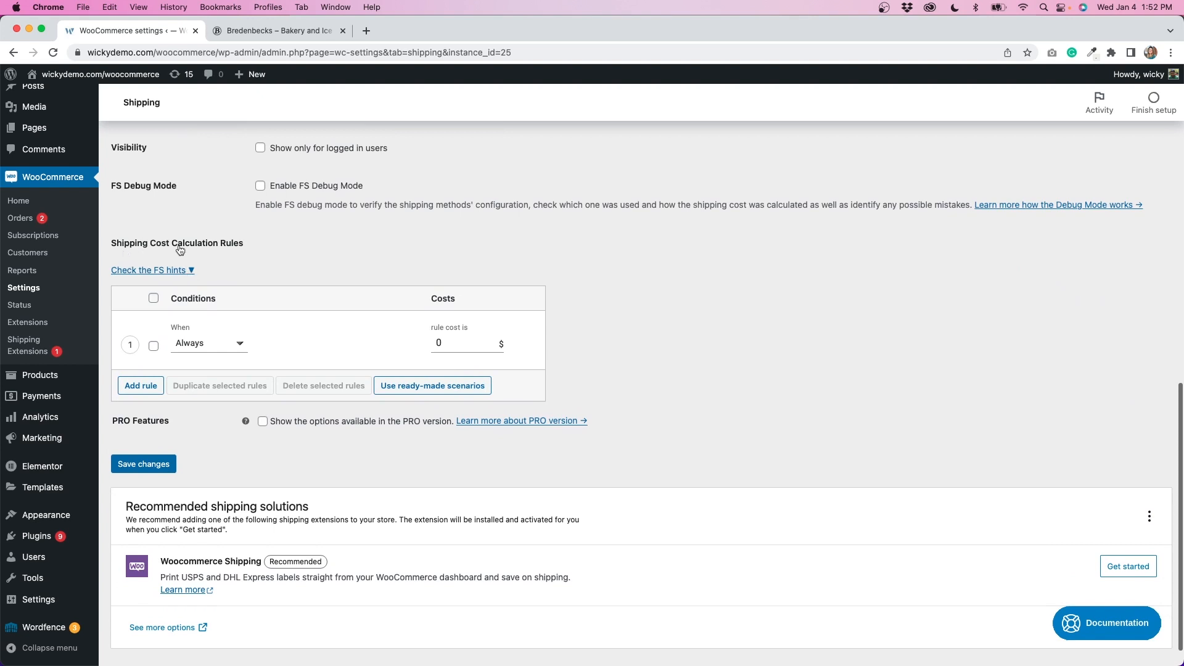
mouse_move(248, 246)
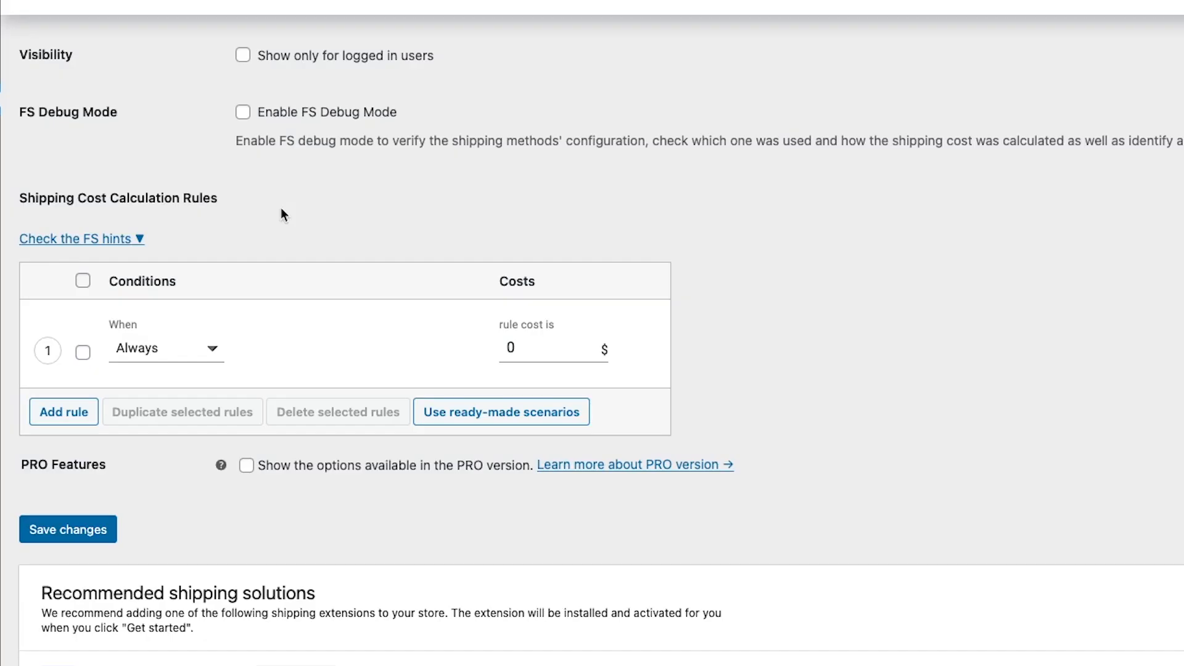
mouse_move(219, 366)
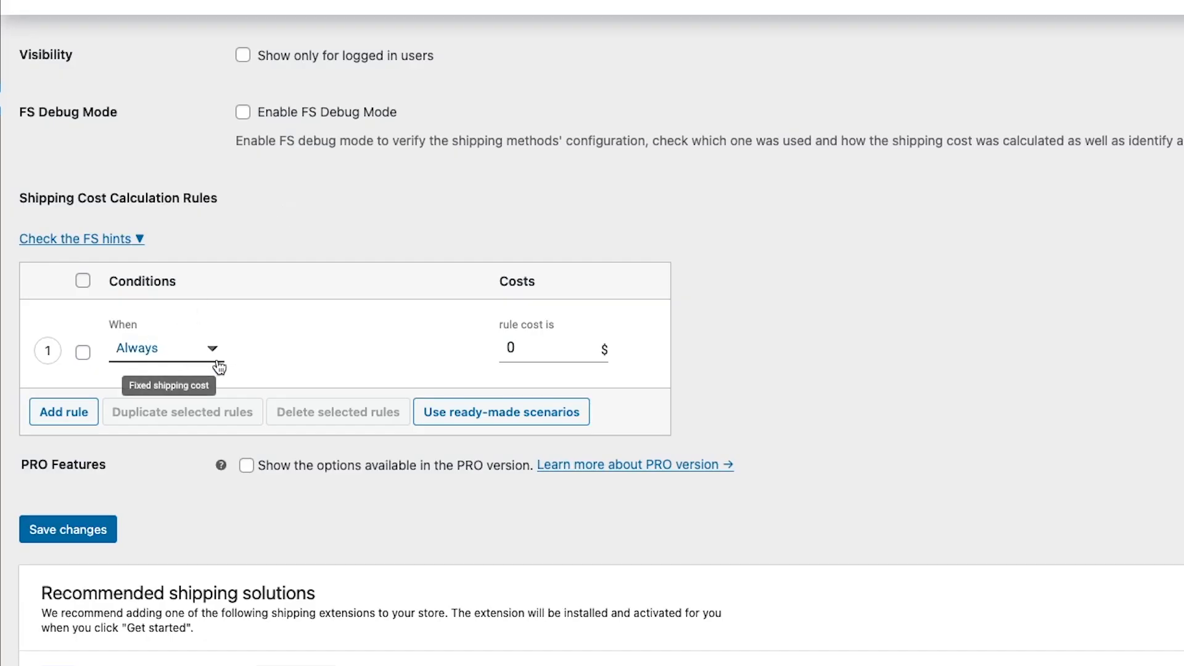
Step: Make rule 1 charge 10 when the cart Price is from 0 to 25
left_click(163, 348)
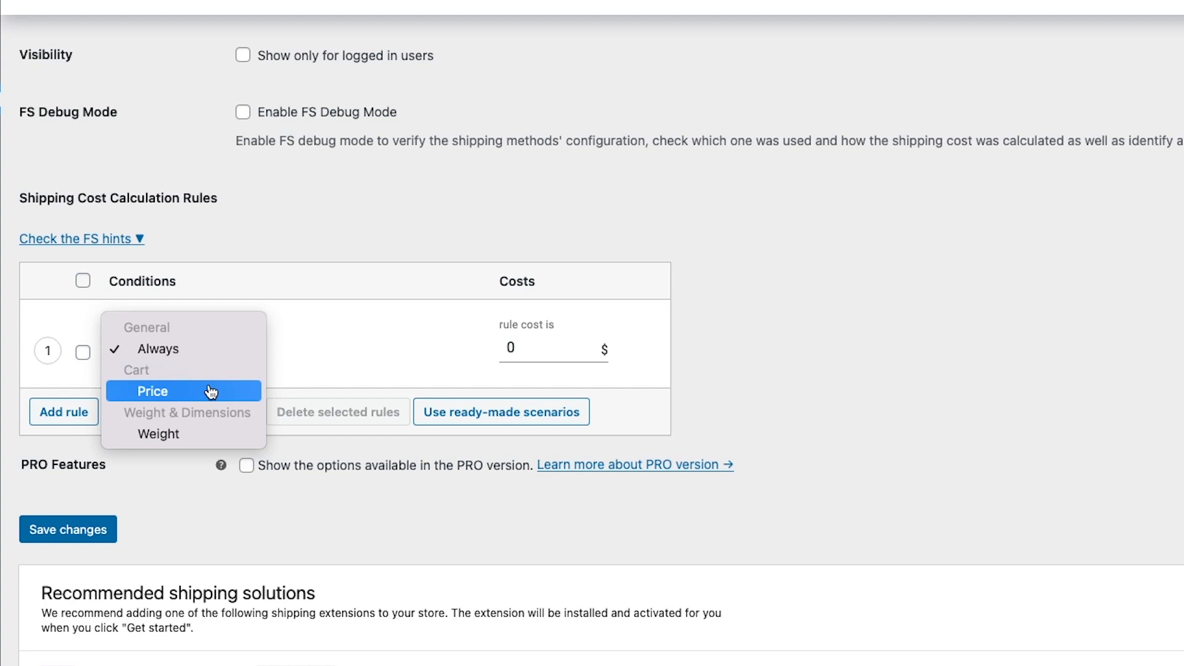
left_click(152, 391)
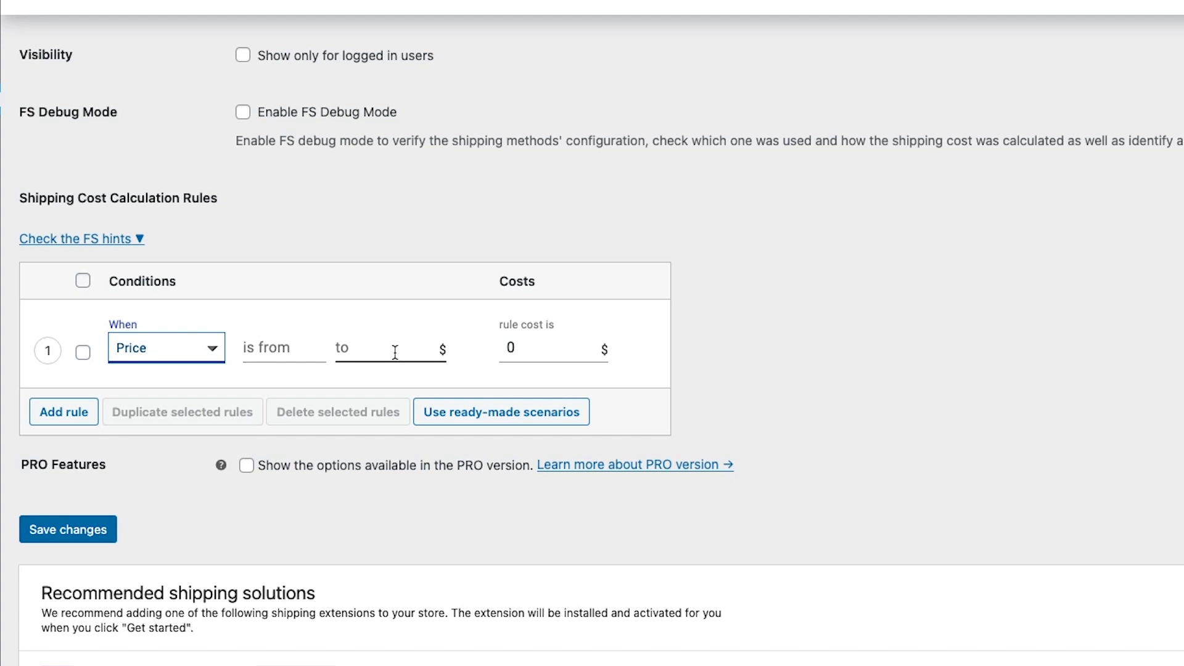
left_click(284, 348)
type("0")
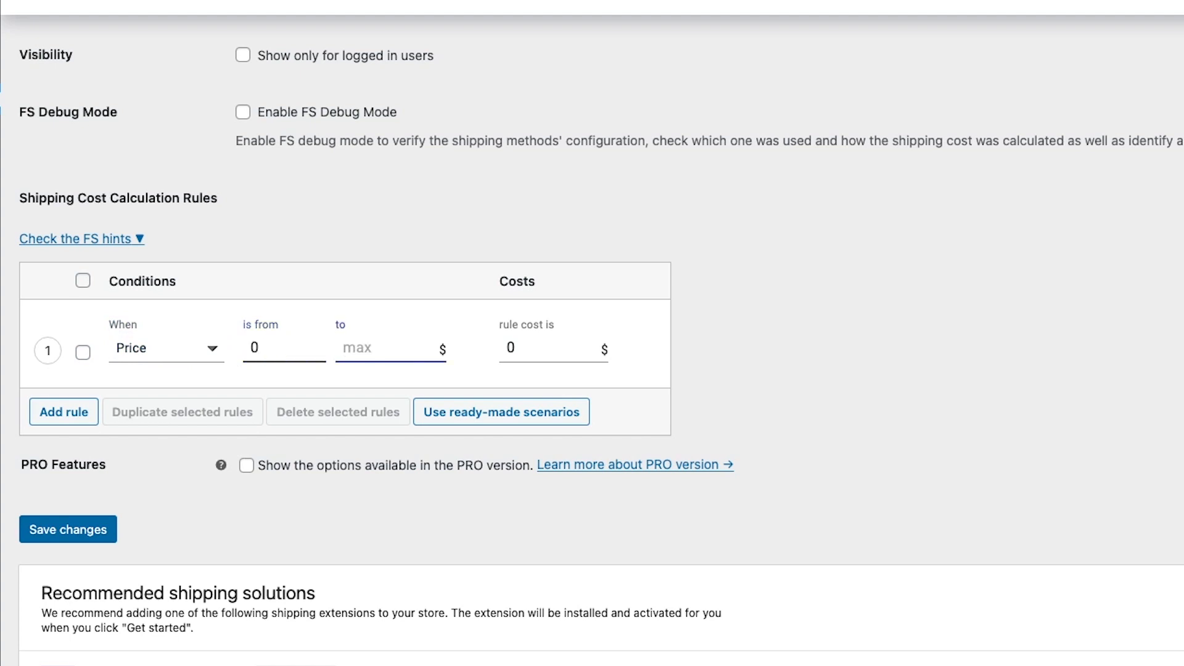
type("2")
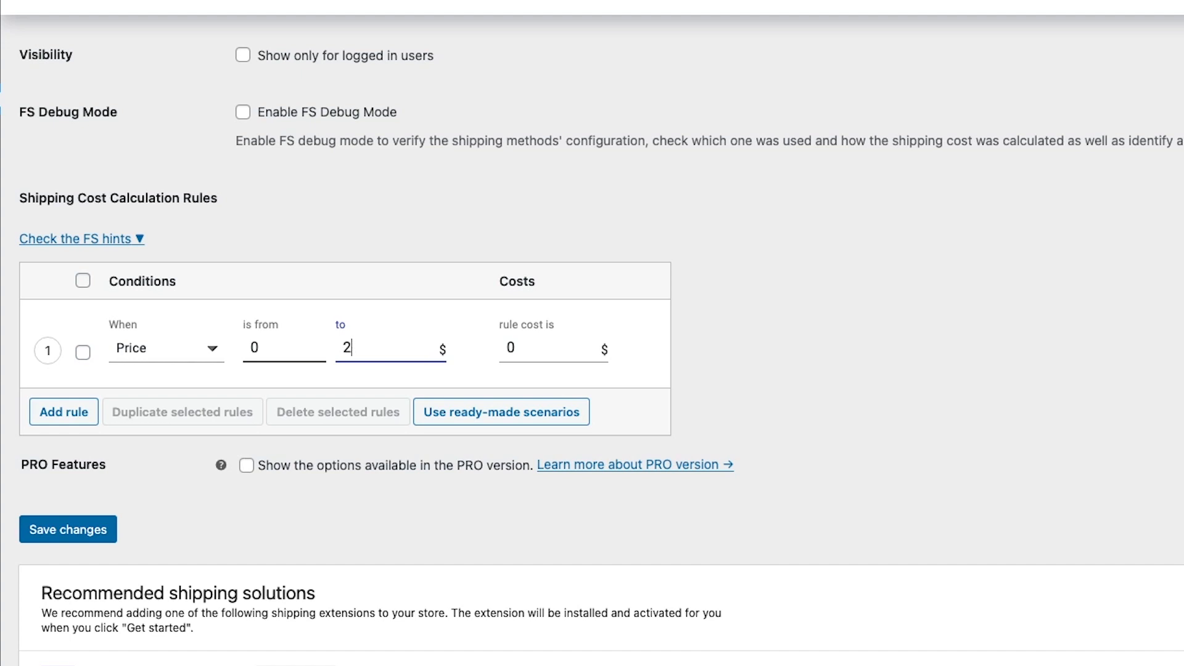
type("5")
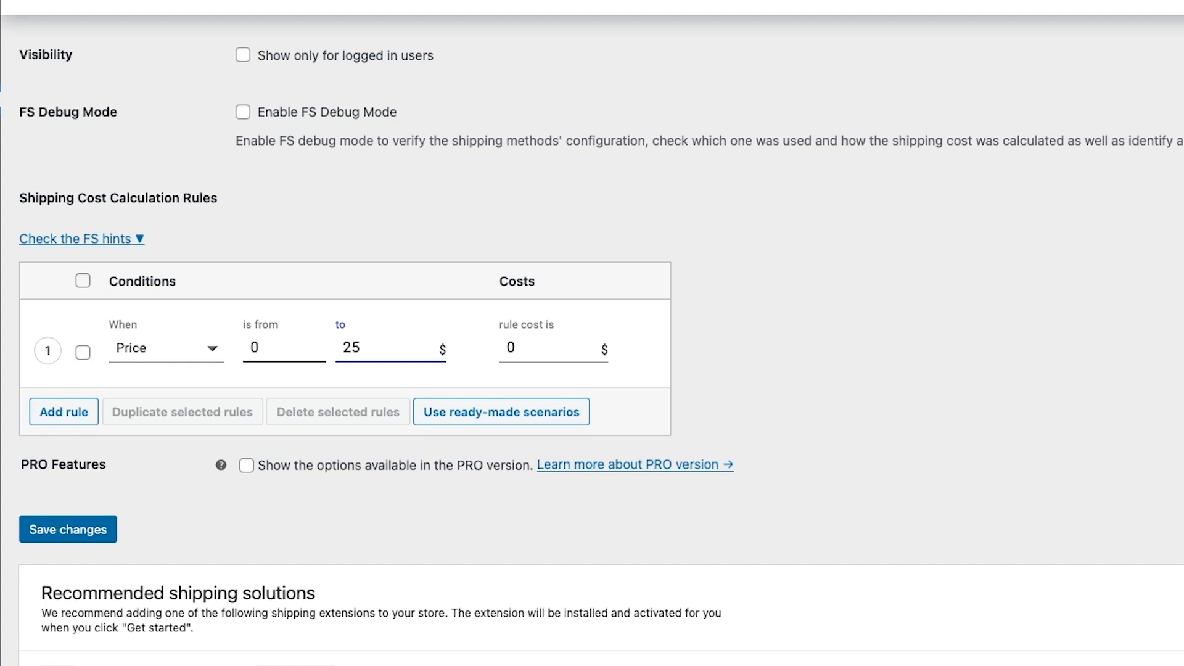
left_click(553, 348)
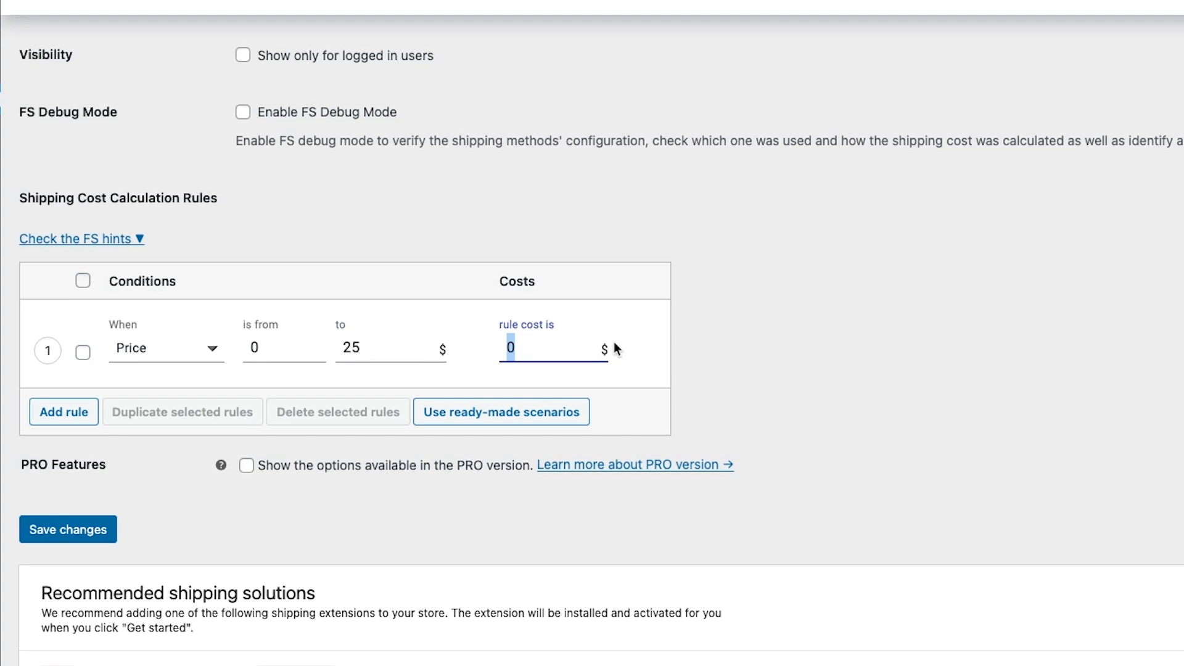
type("1")
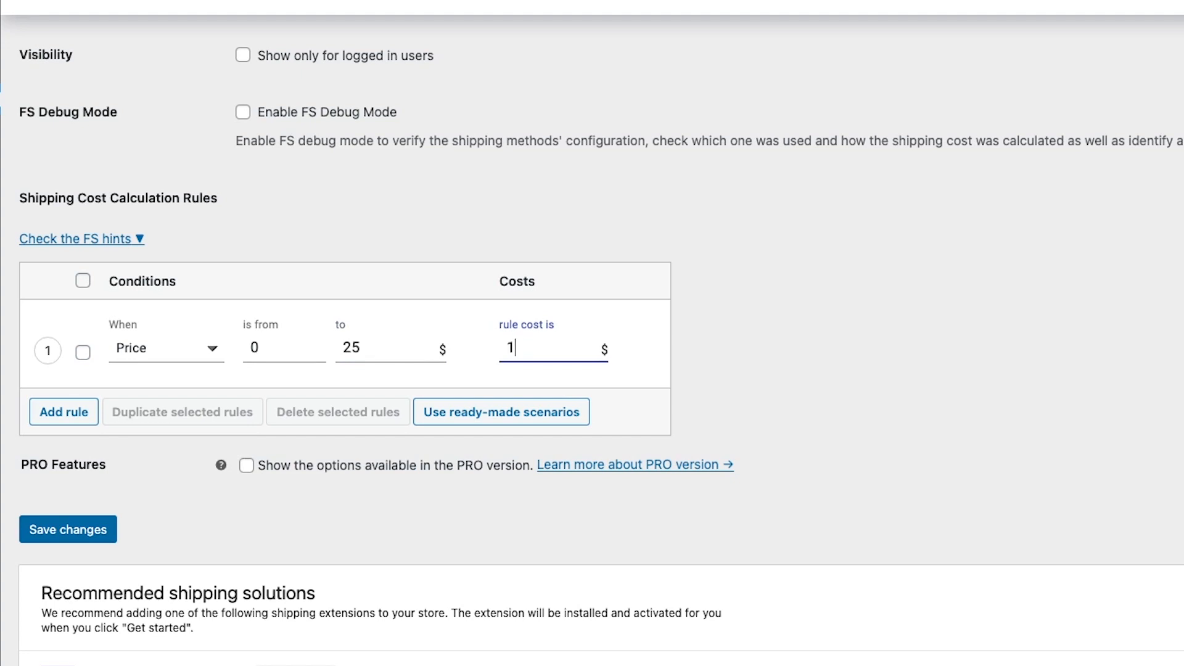
type("0")
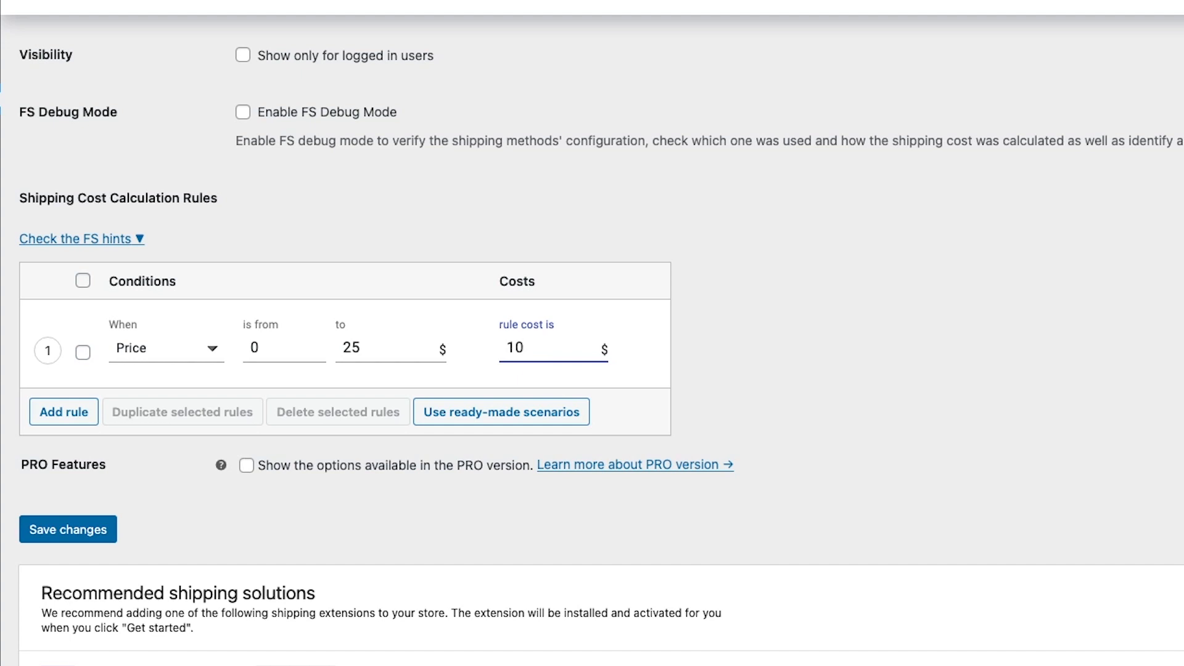
mouse_move(63, 412)
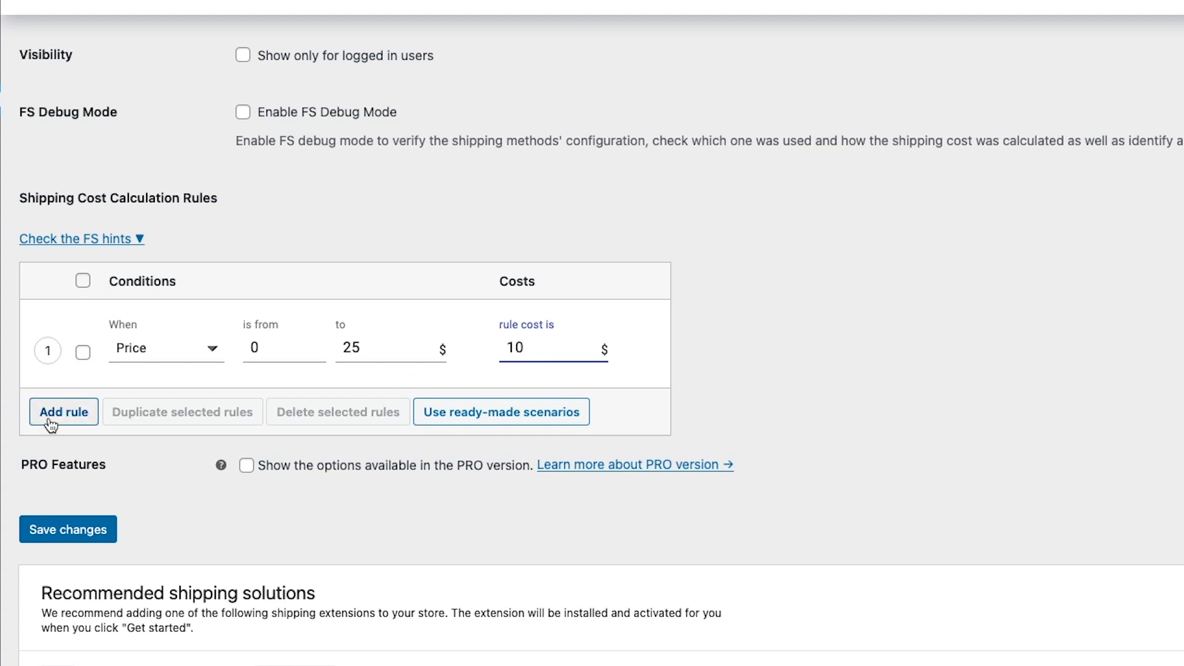
Step: Add rule 2 charging 20 for Price from 25.01 to 50, plus an empty rule 3
left_click(63, 412)
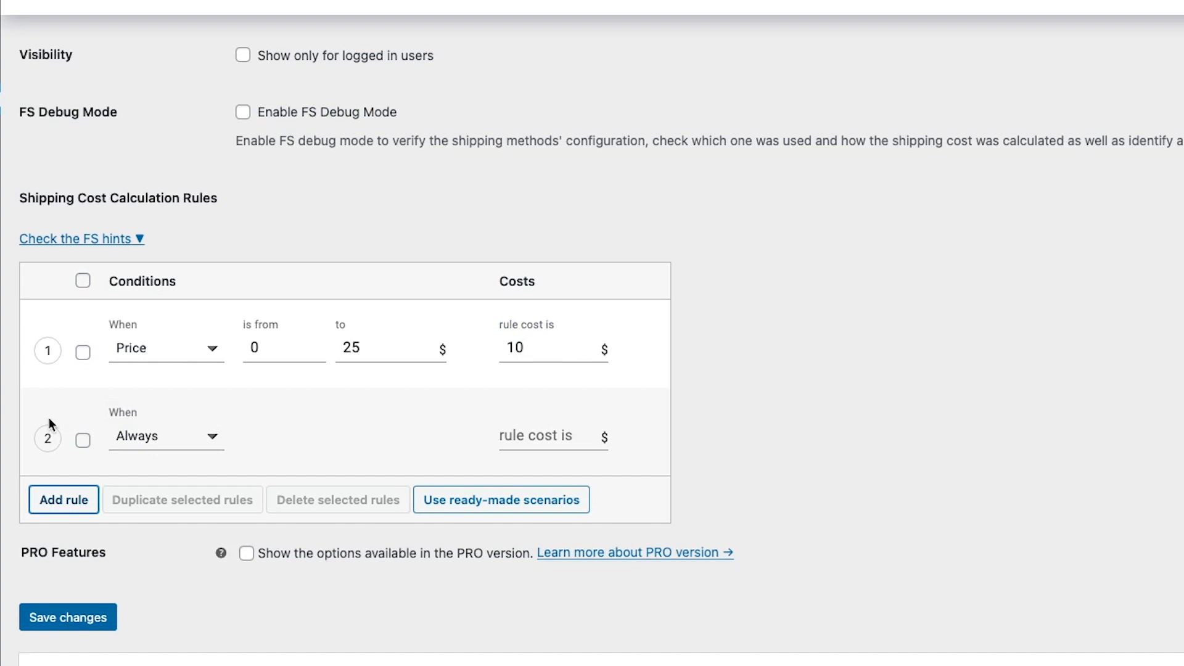
left_click(167, 435)
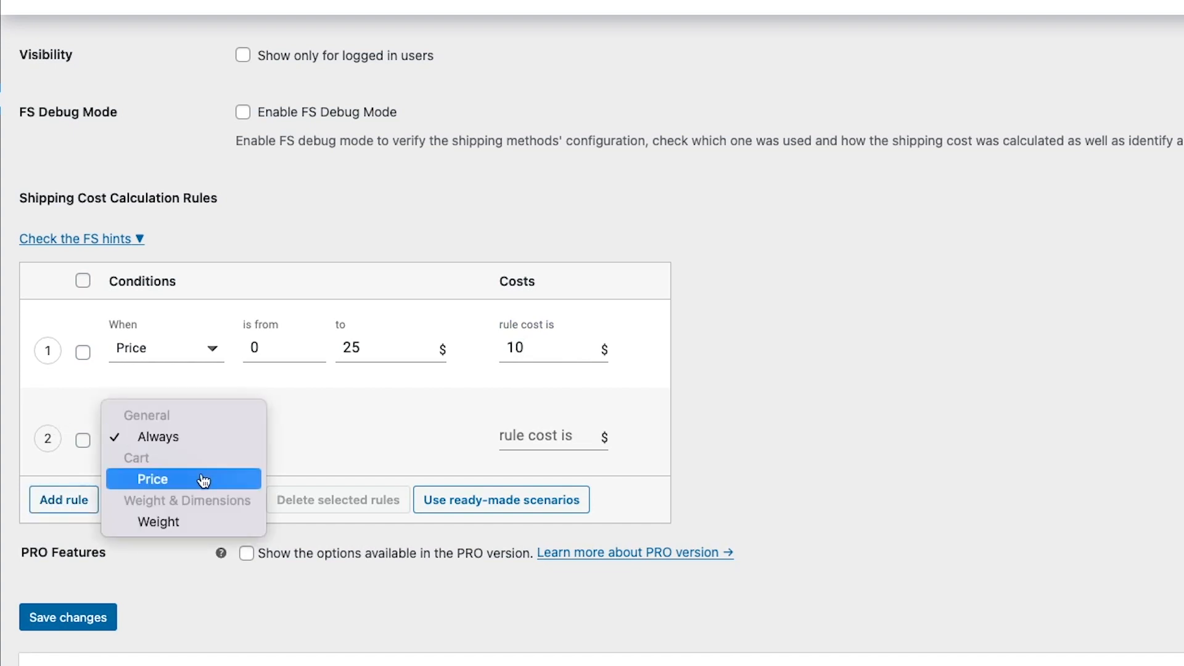
left_click(152, 478)
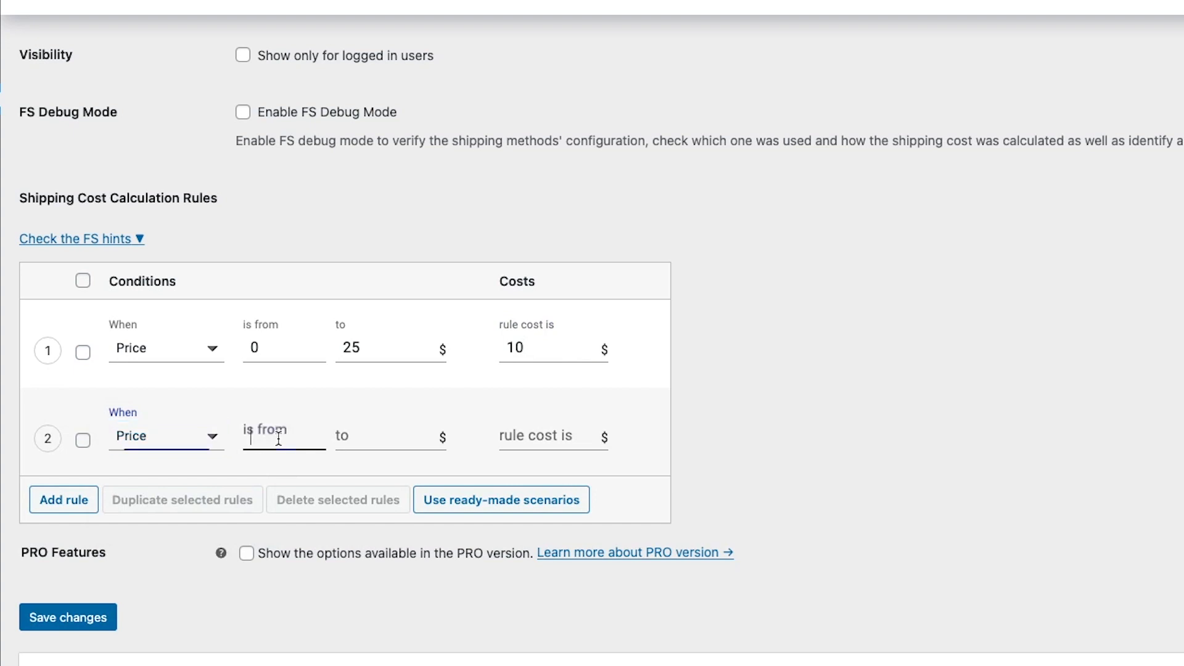
type("2")
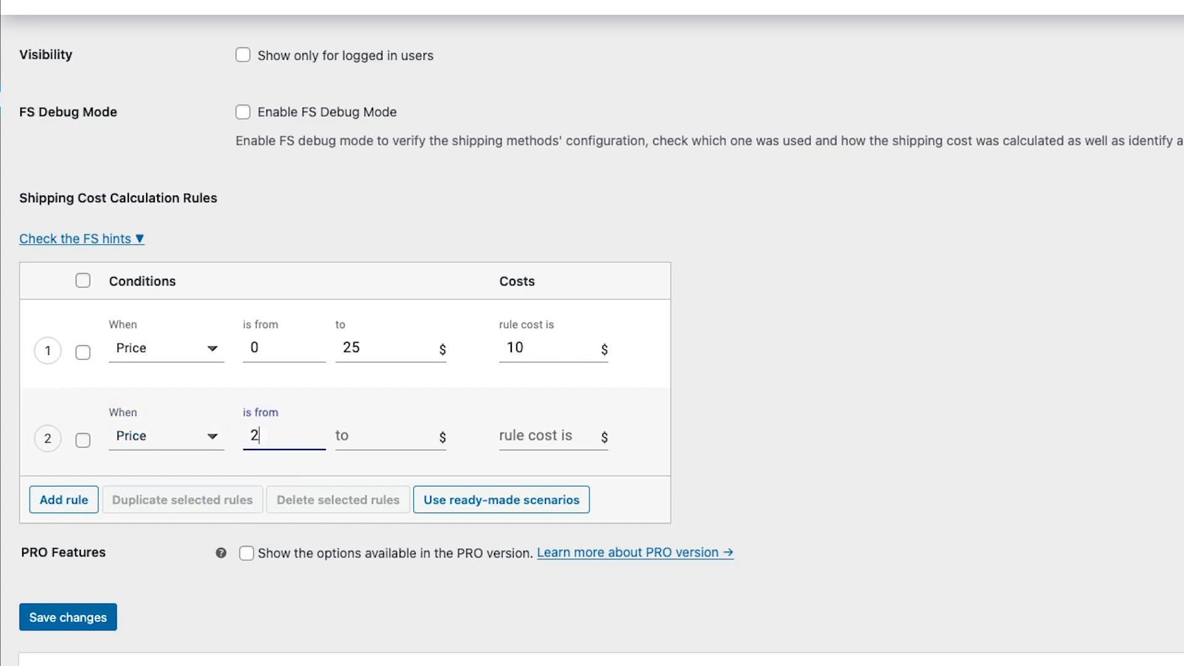
type("5.01")
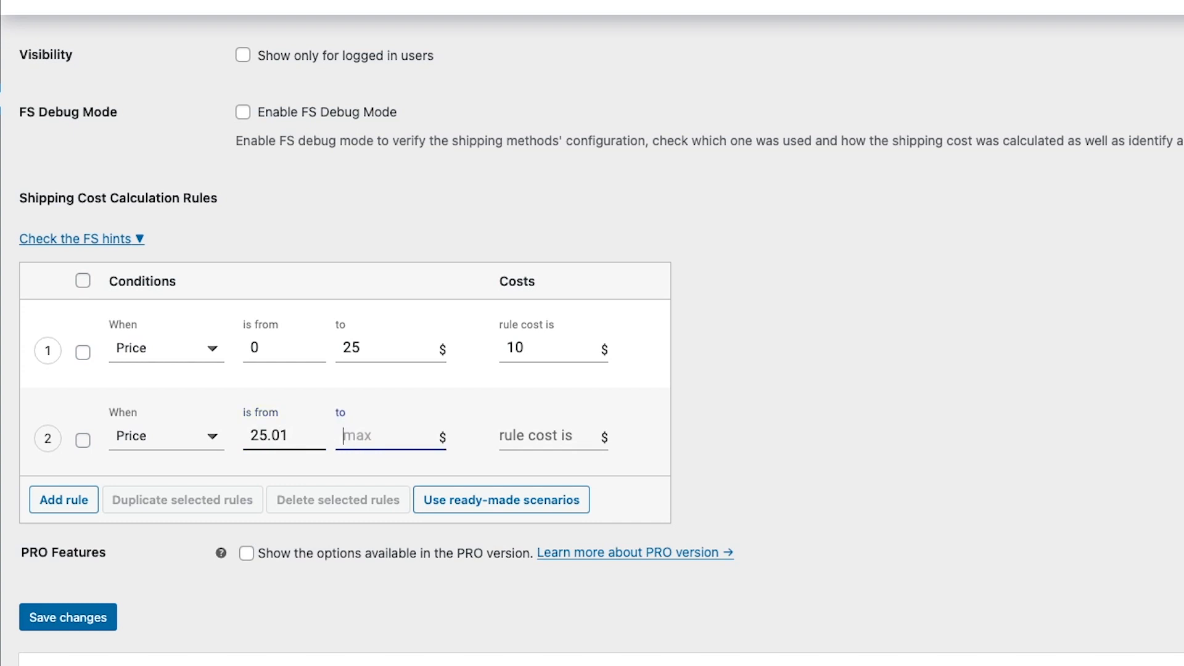
type("5")
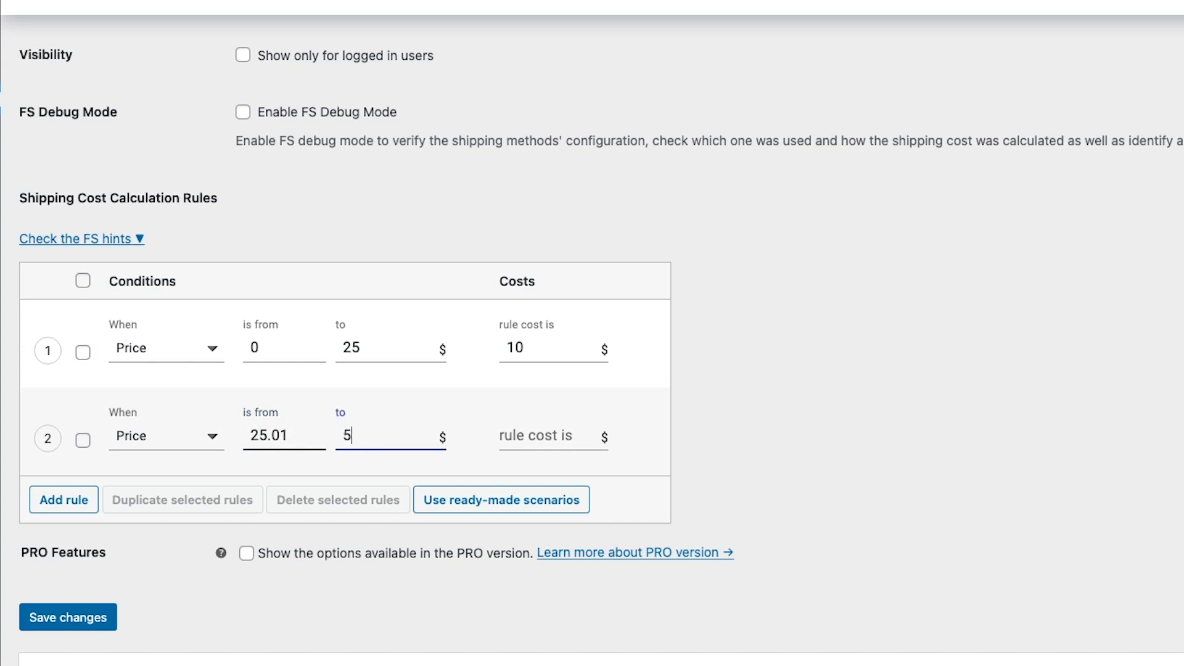
type("0")
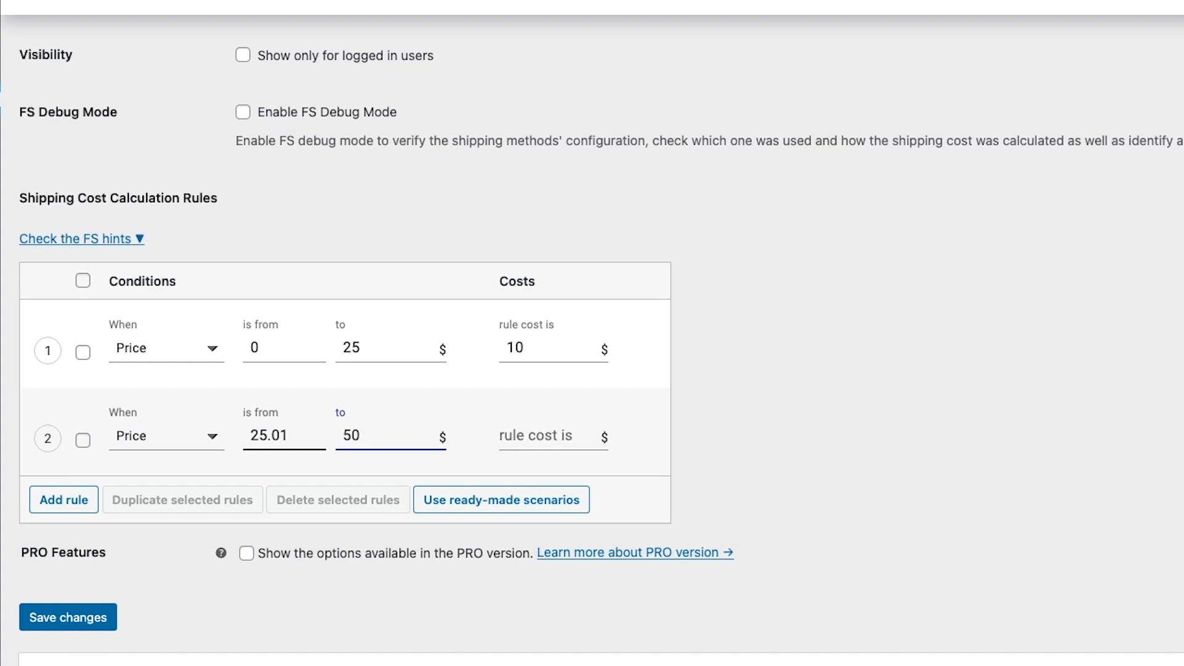
left_click(544, 437)
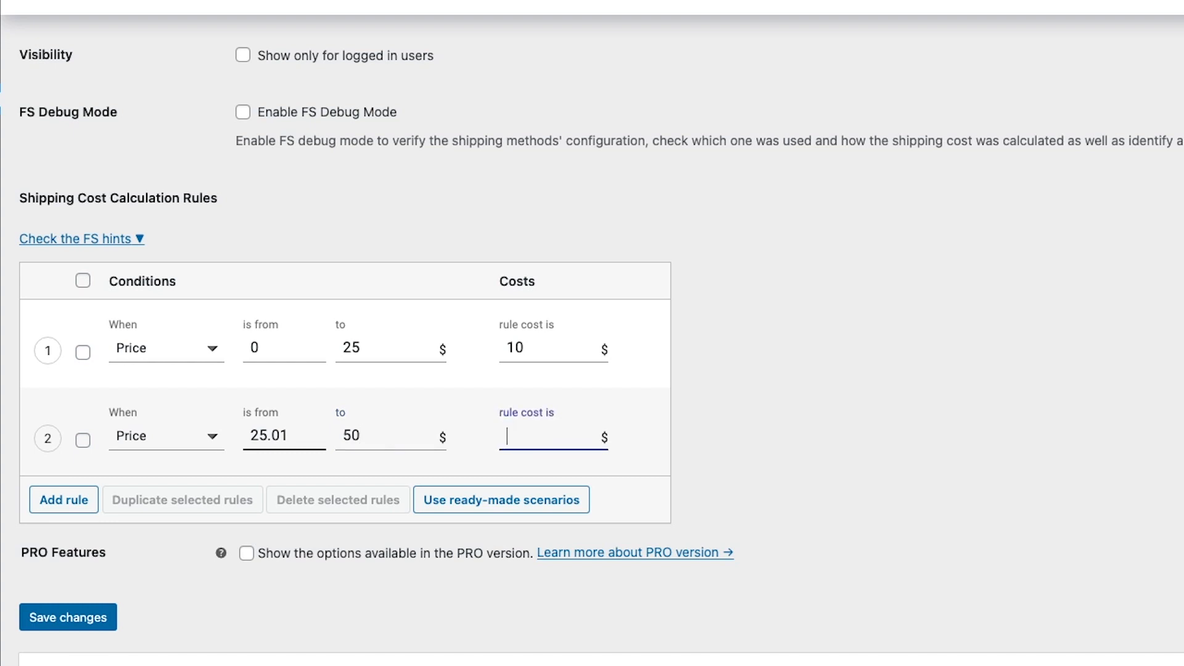
type("20")
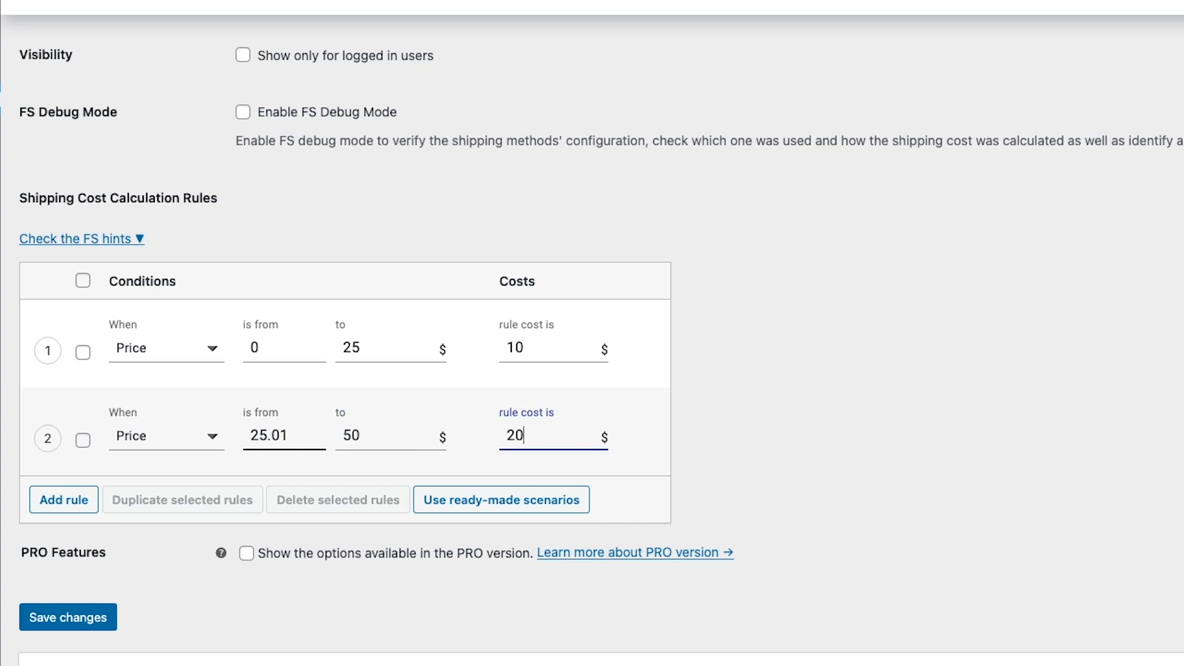
left_click(63, 499)
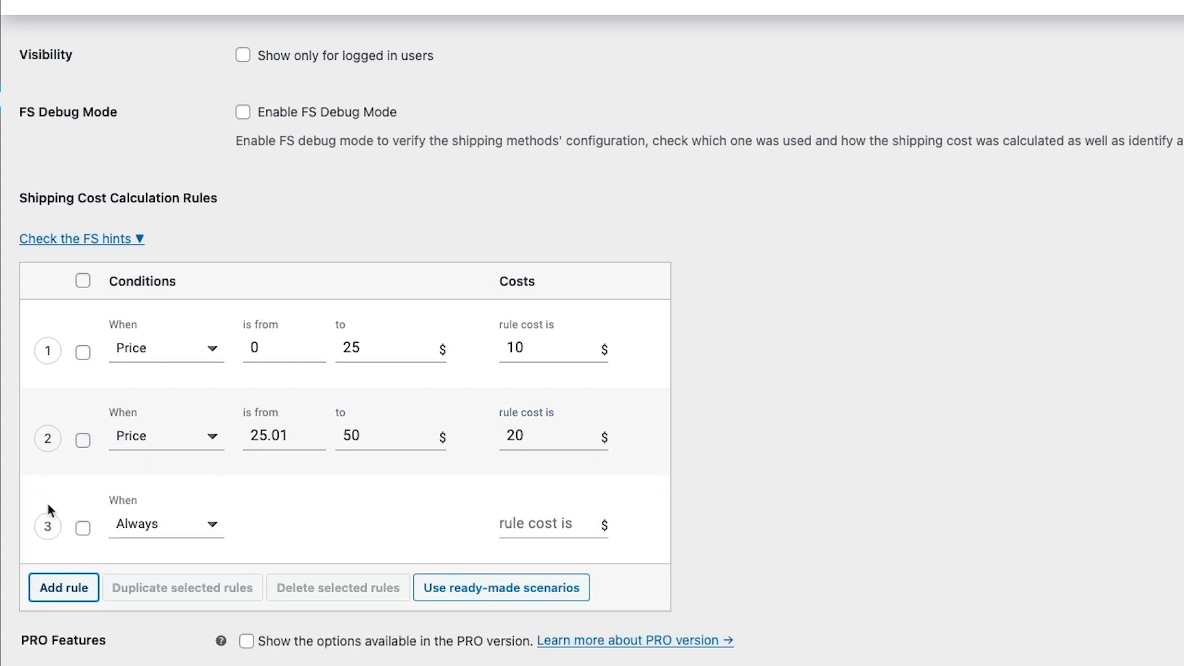
Step: Make rule 3 charge 30 for Price from 50.01 to 100
left_click(165, 523)
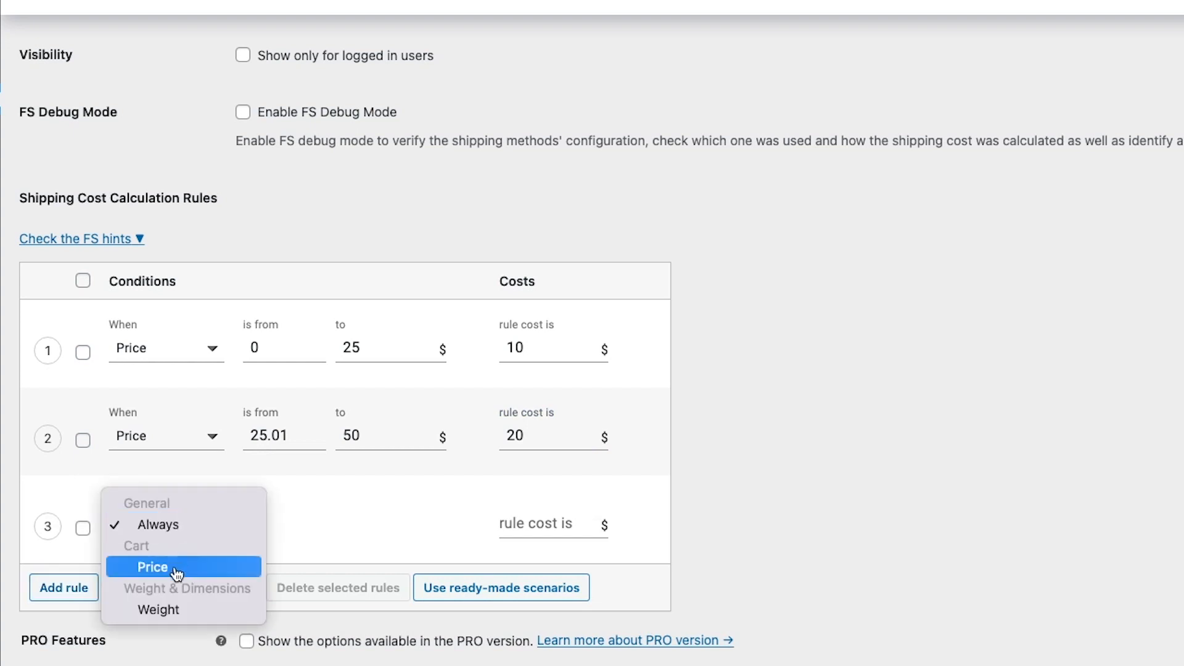
left_click(153, 568)
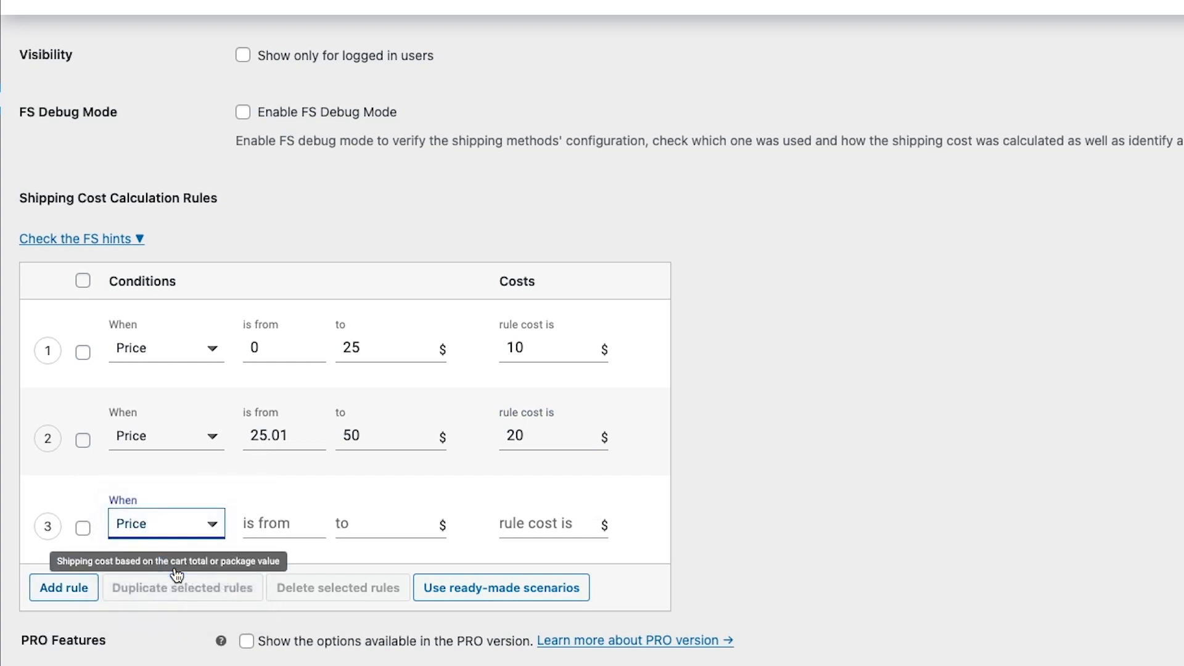
left_click(284, 523)
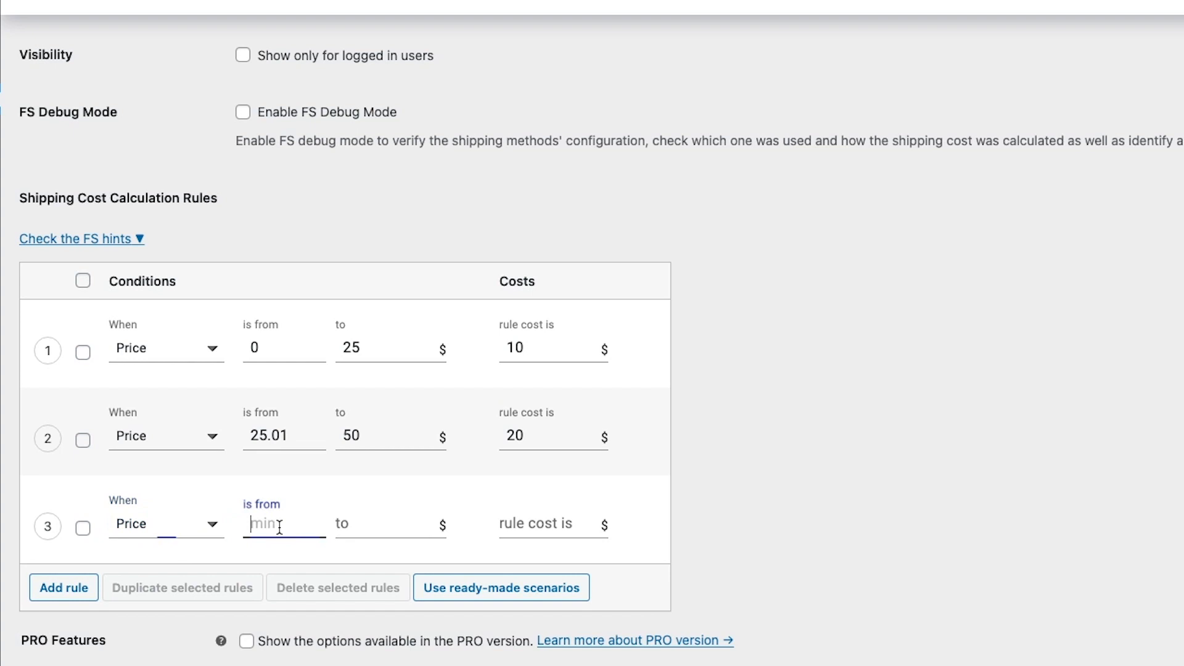
type("50.0")
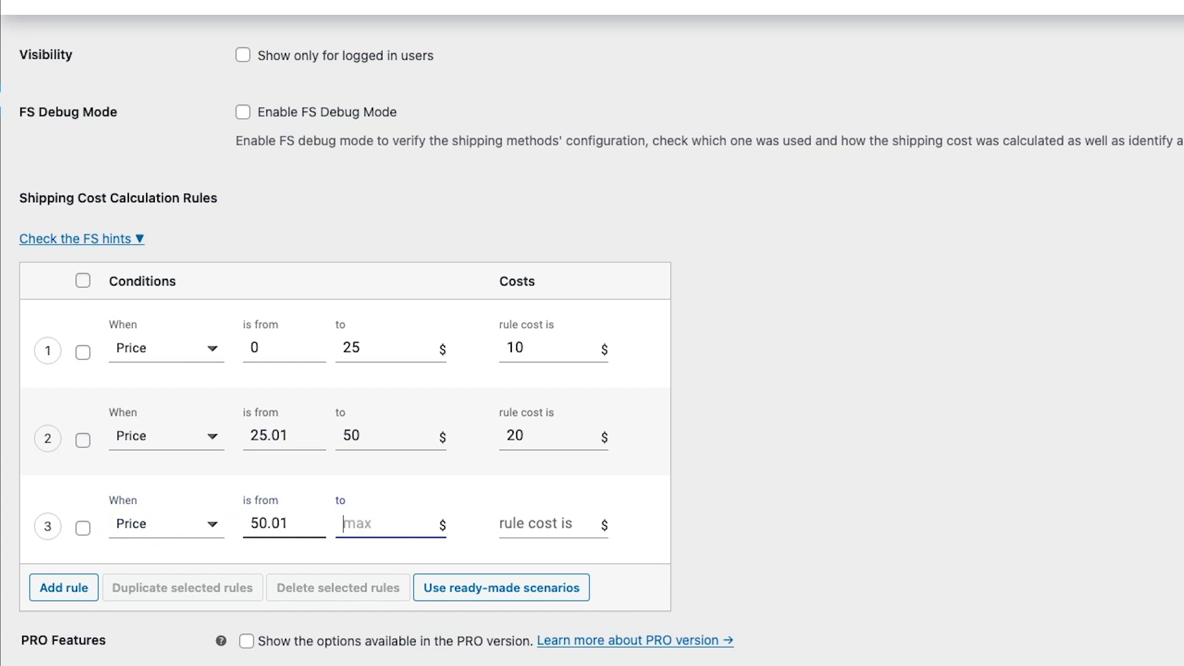
type("100")
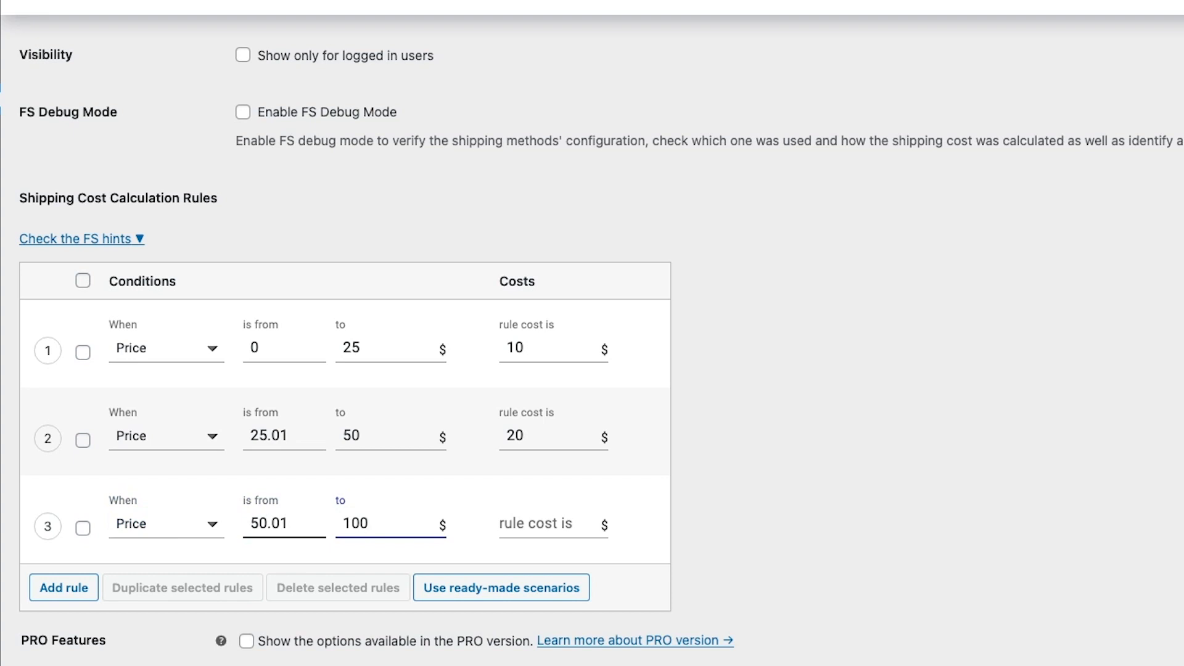
left_click(548, 526)
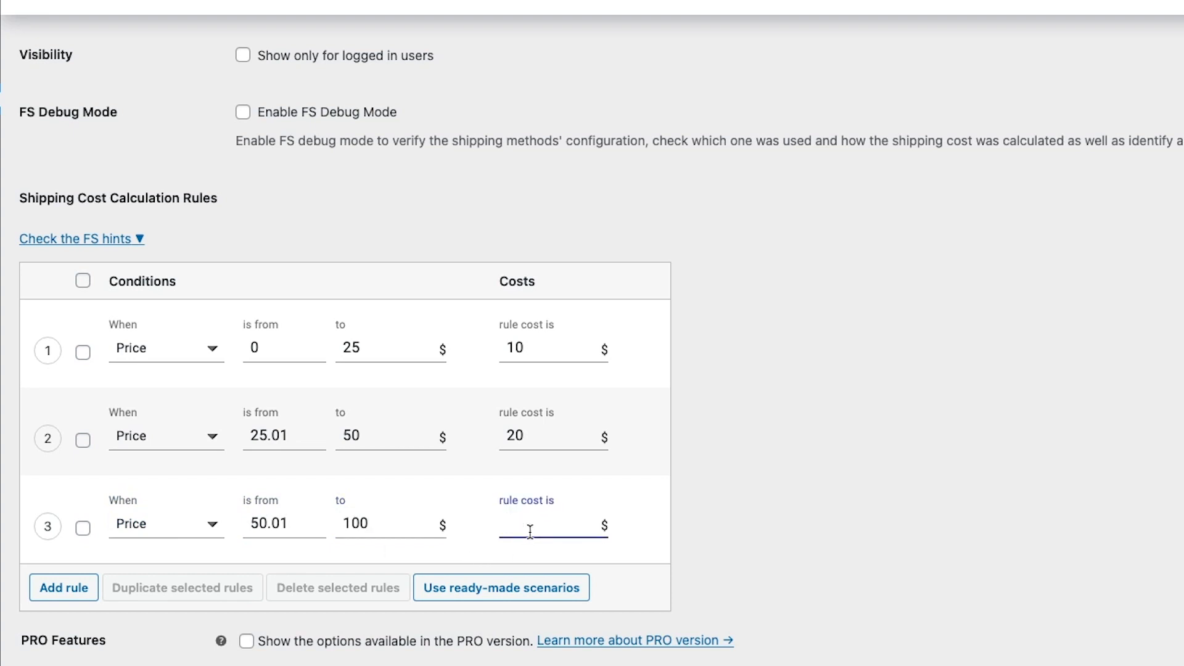
type("30")
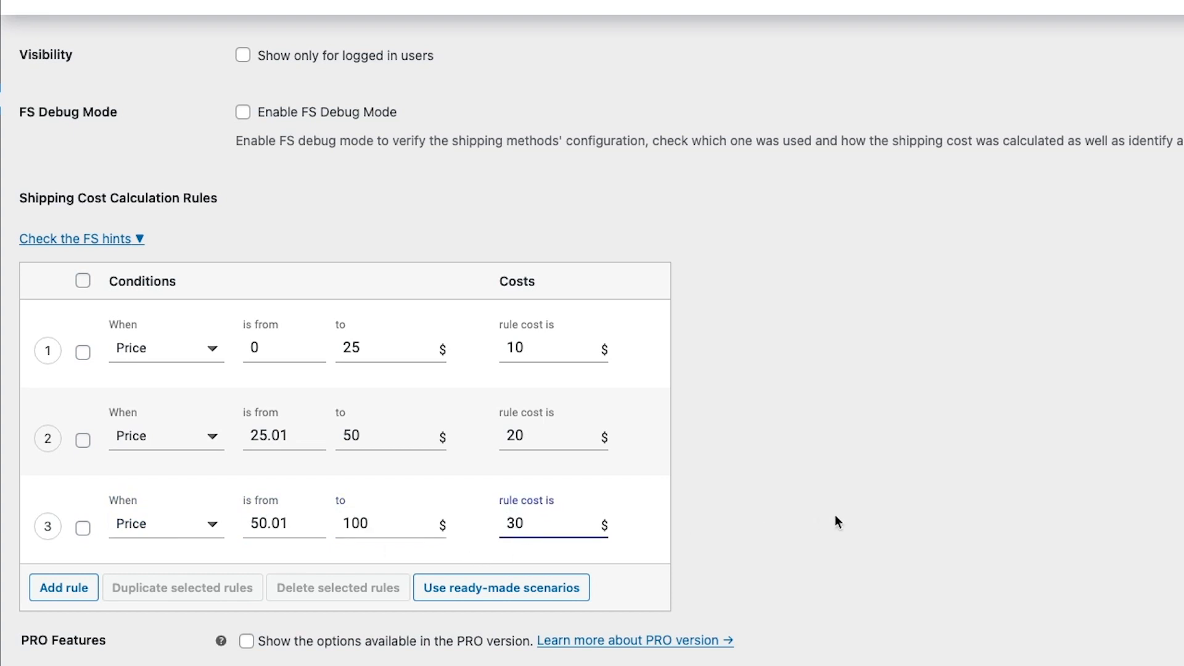
scroll("down", 3)
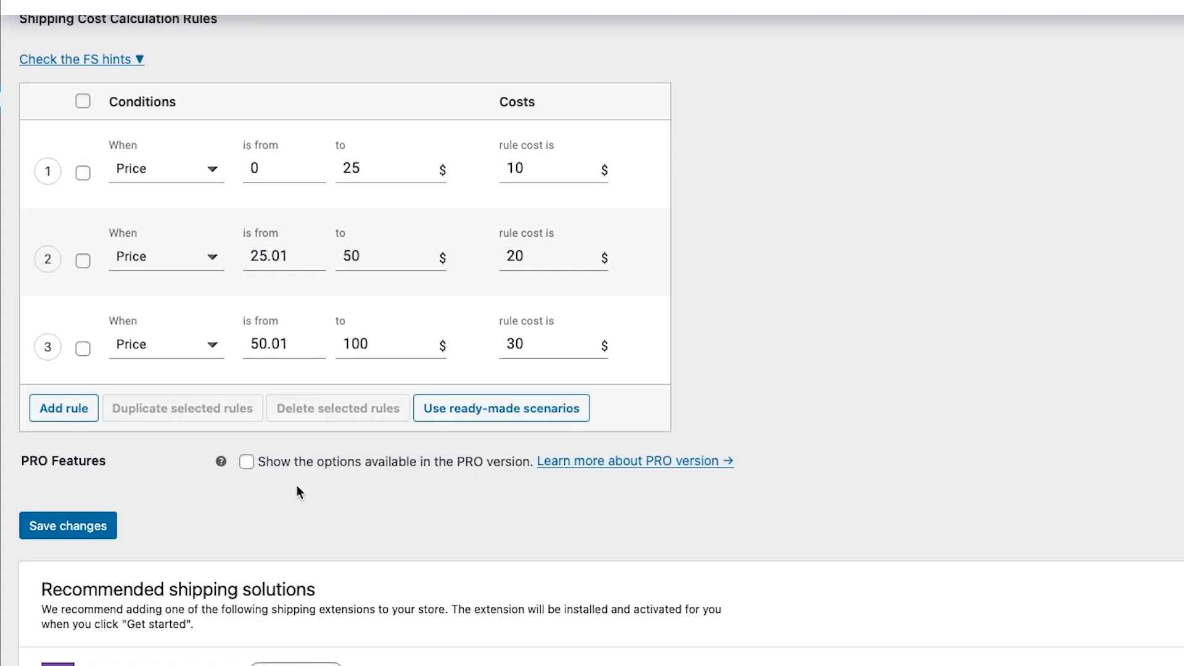
mouse_move(195, 367)
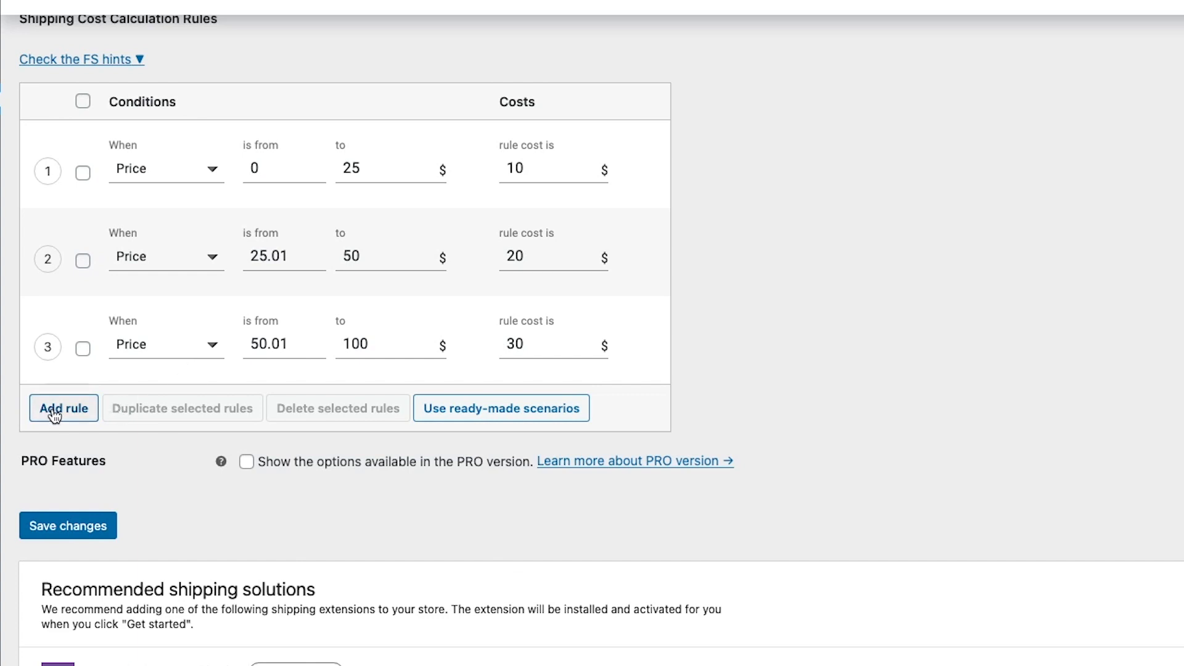
Step: Add rule 4 charging 40 for Price from 100 and save the shipping method's rules
left_click(63, 409)
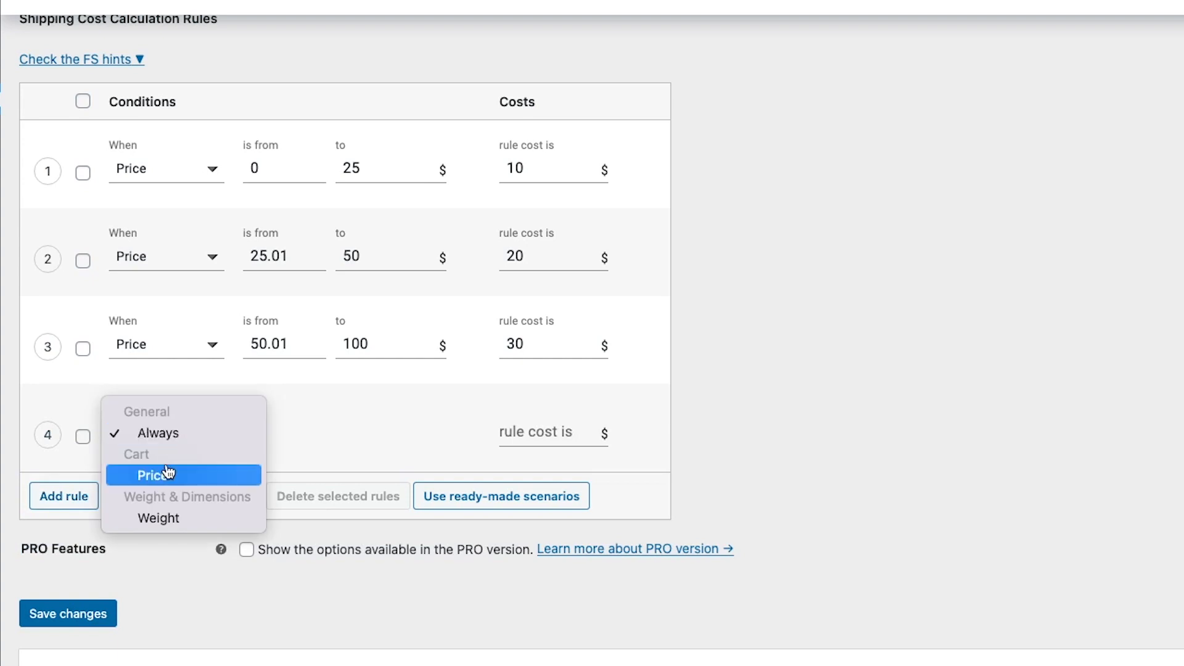
left_click(159, 475)
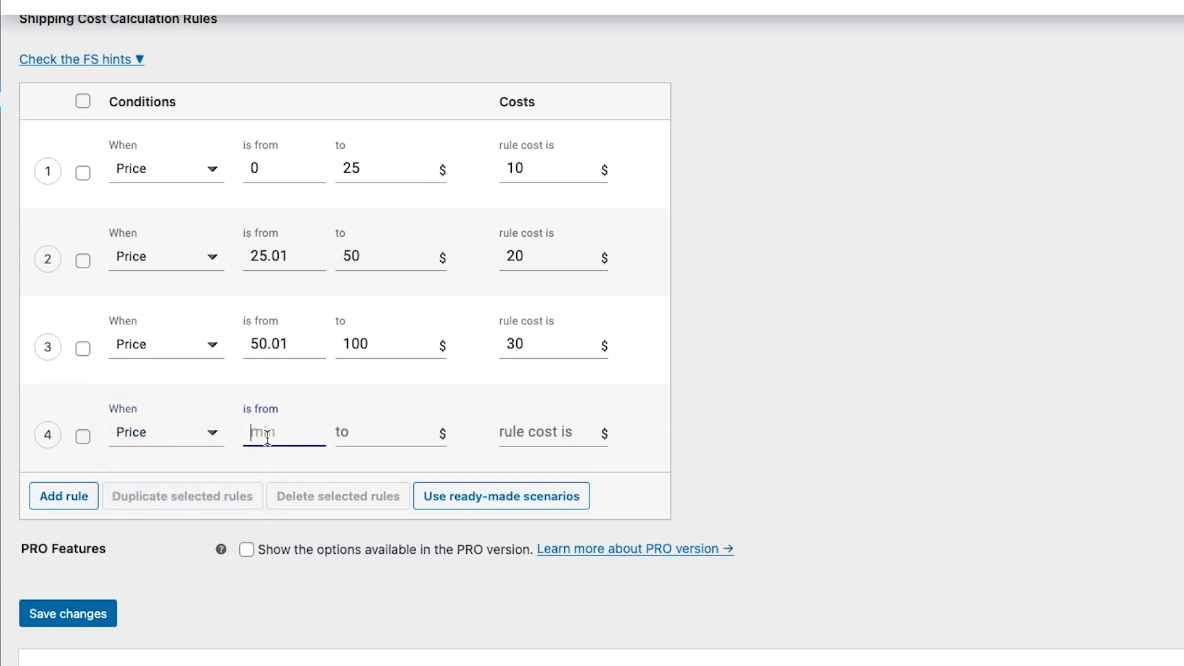
type("100")
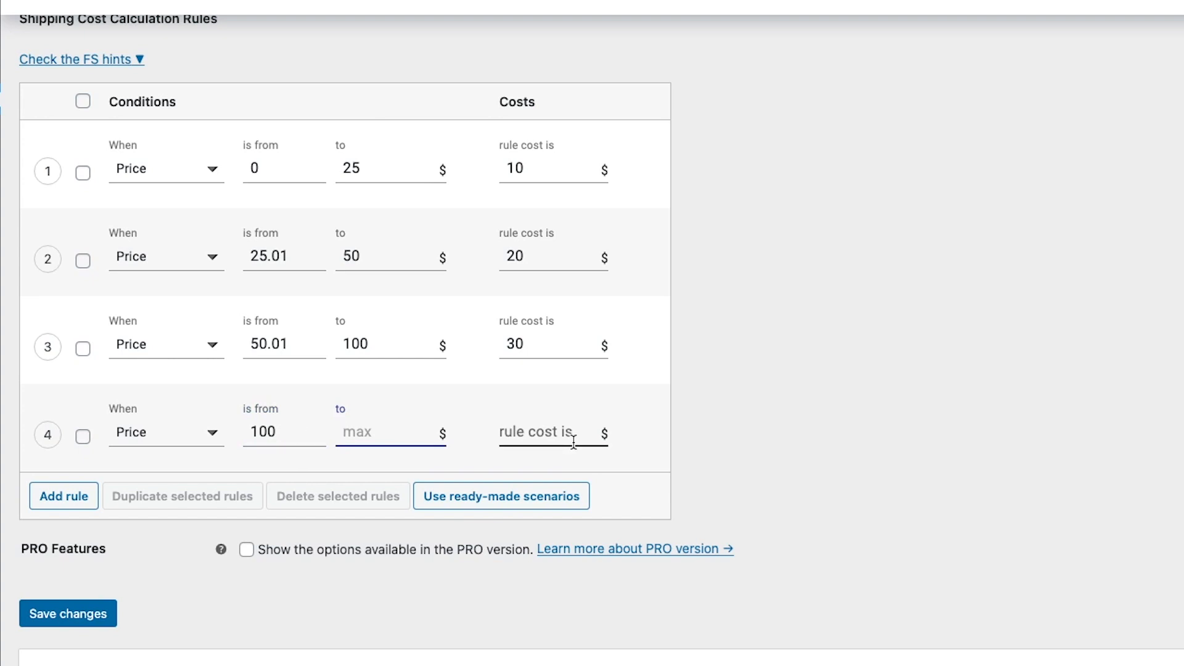
left_click(551, 434)
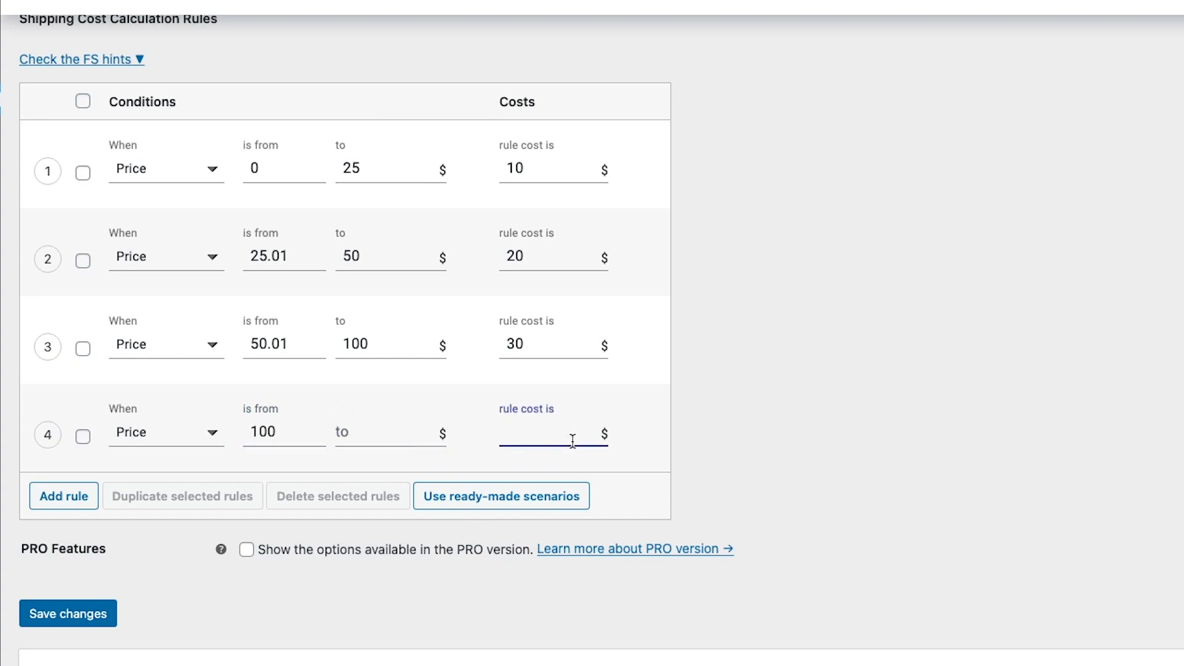
type("40")
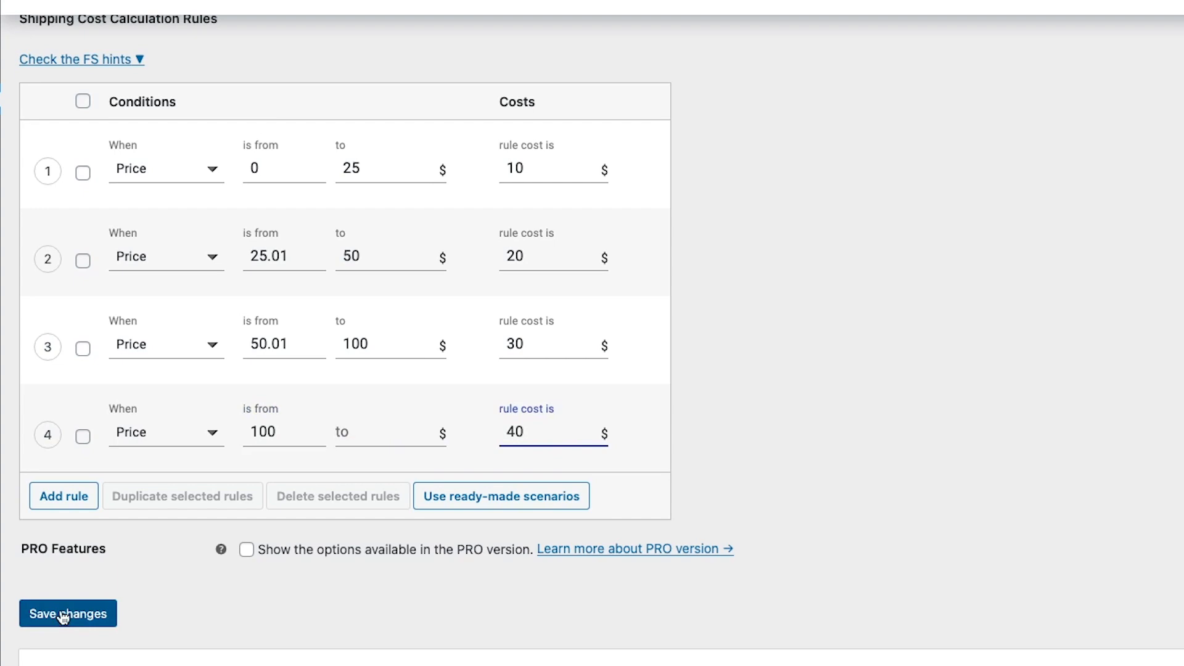
left_click(66, 613)
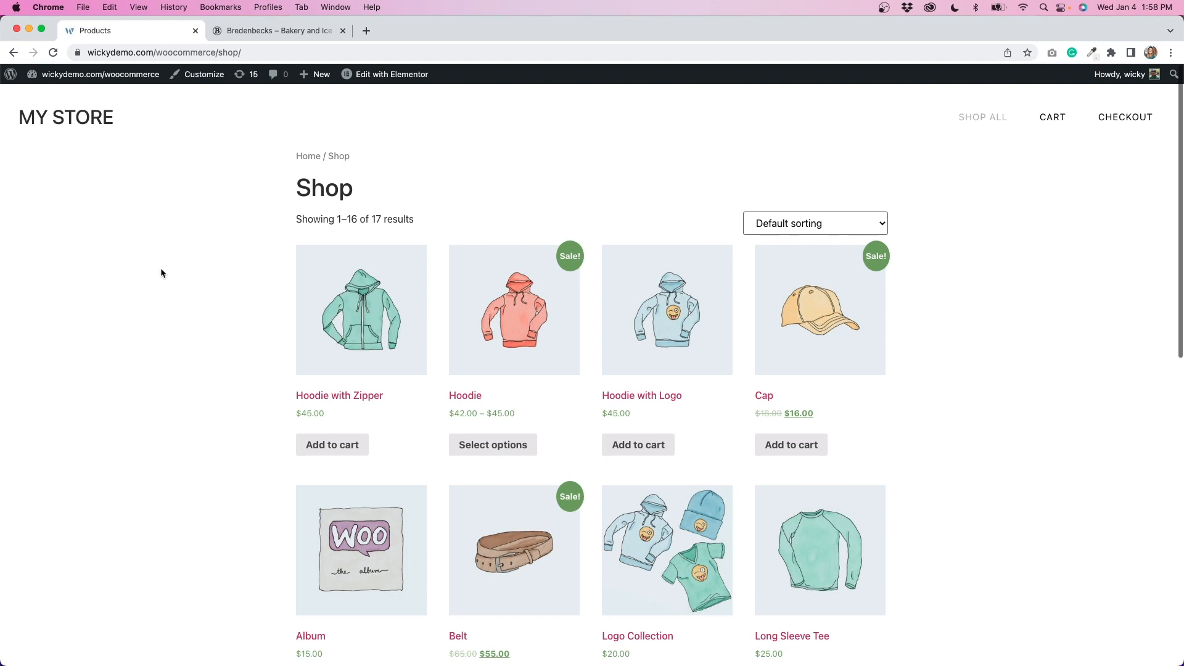
mouse_move(332, 444)
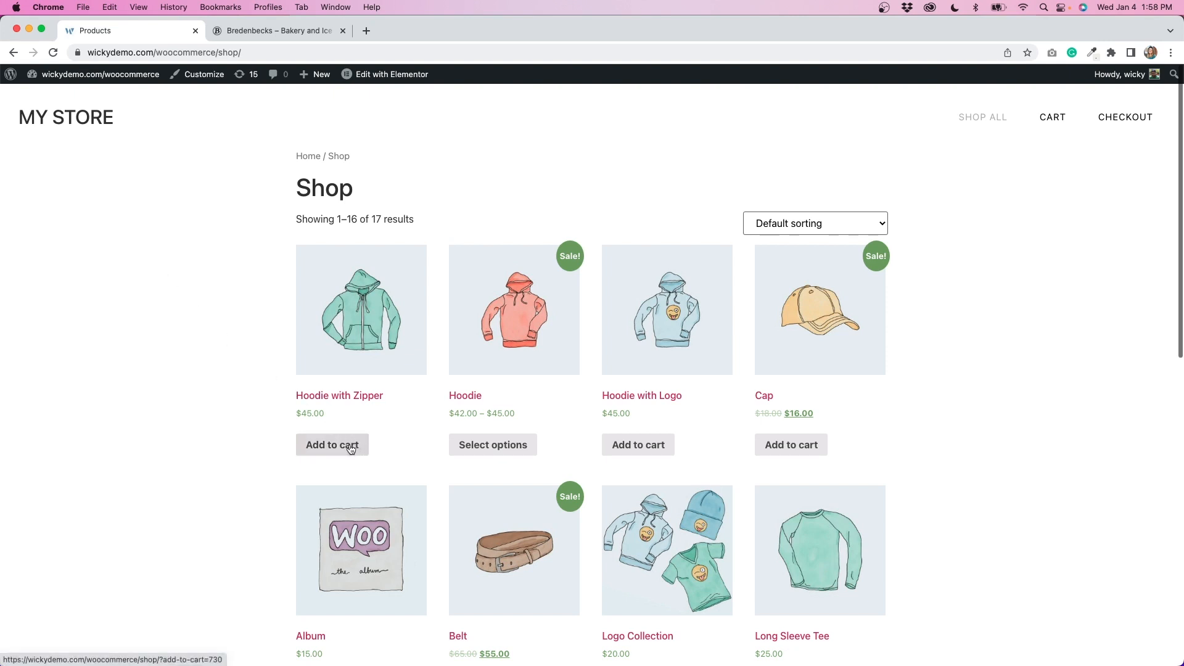
Step: Add Hoodie with Zipper to the store cart and view the cart's shipping charge
left_click(332, 445)
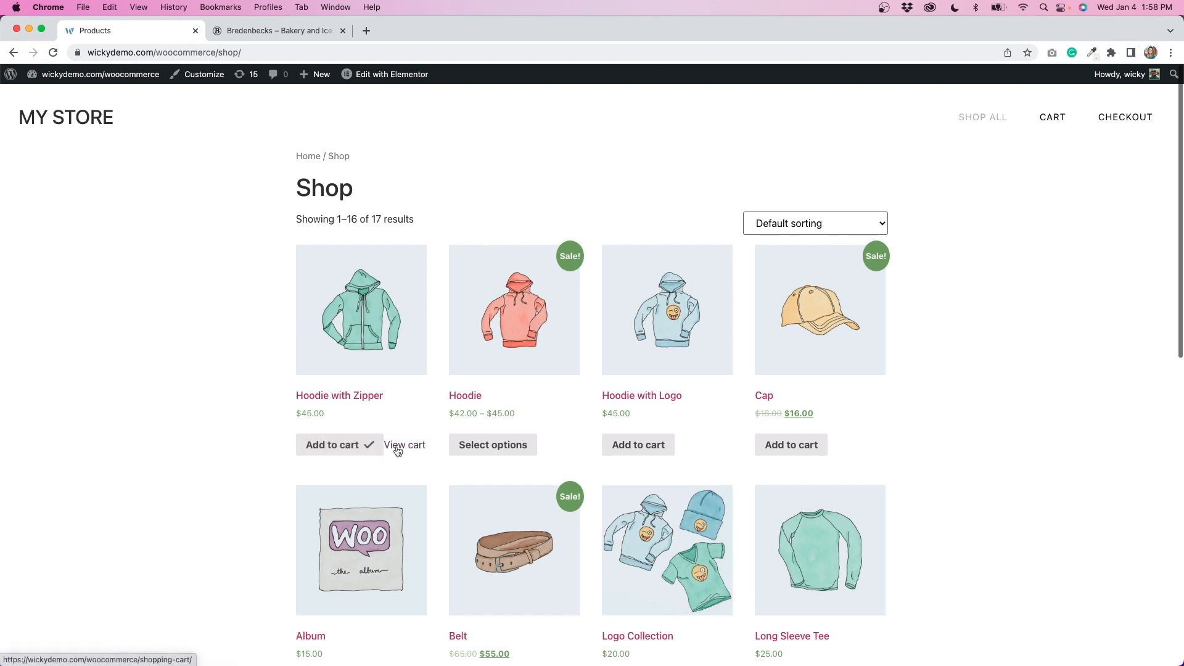
left_click(404, 445)
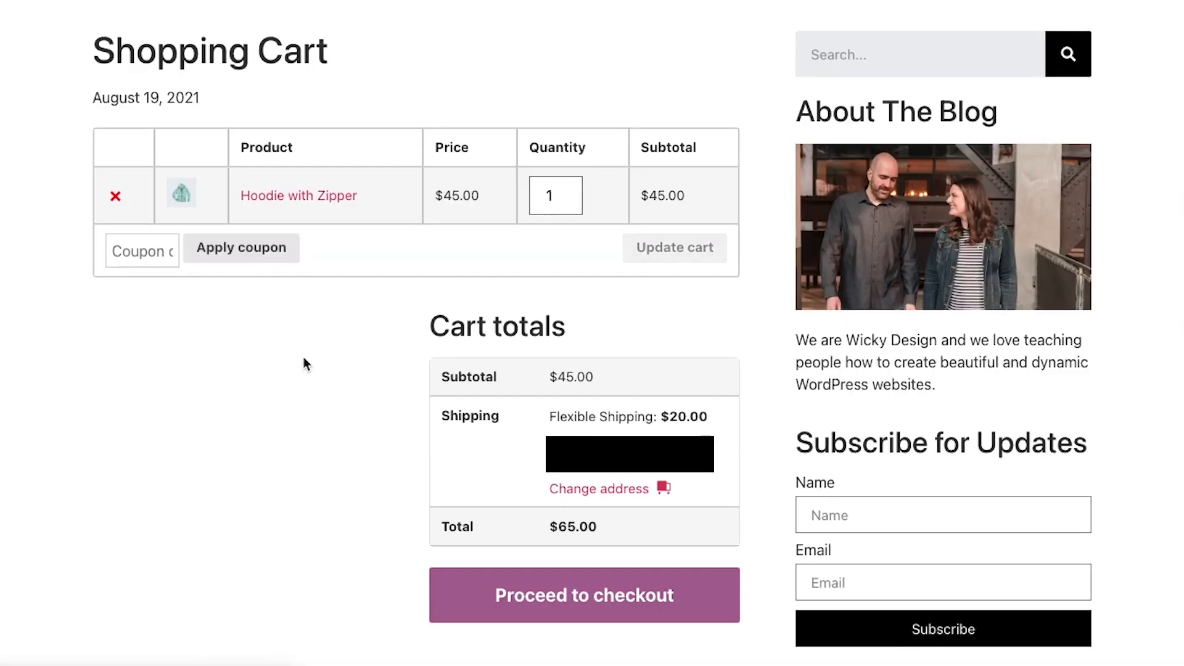
mouse_move(227, 331)
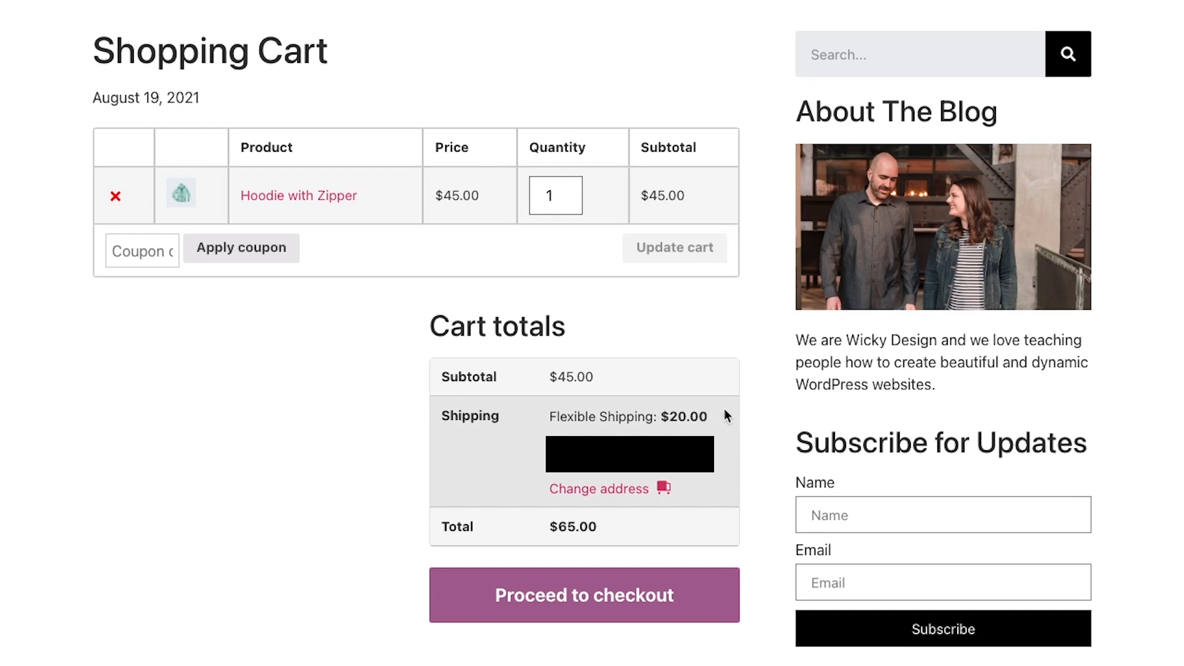
mouse_move(645, 137)
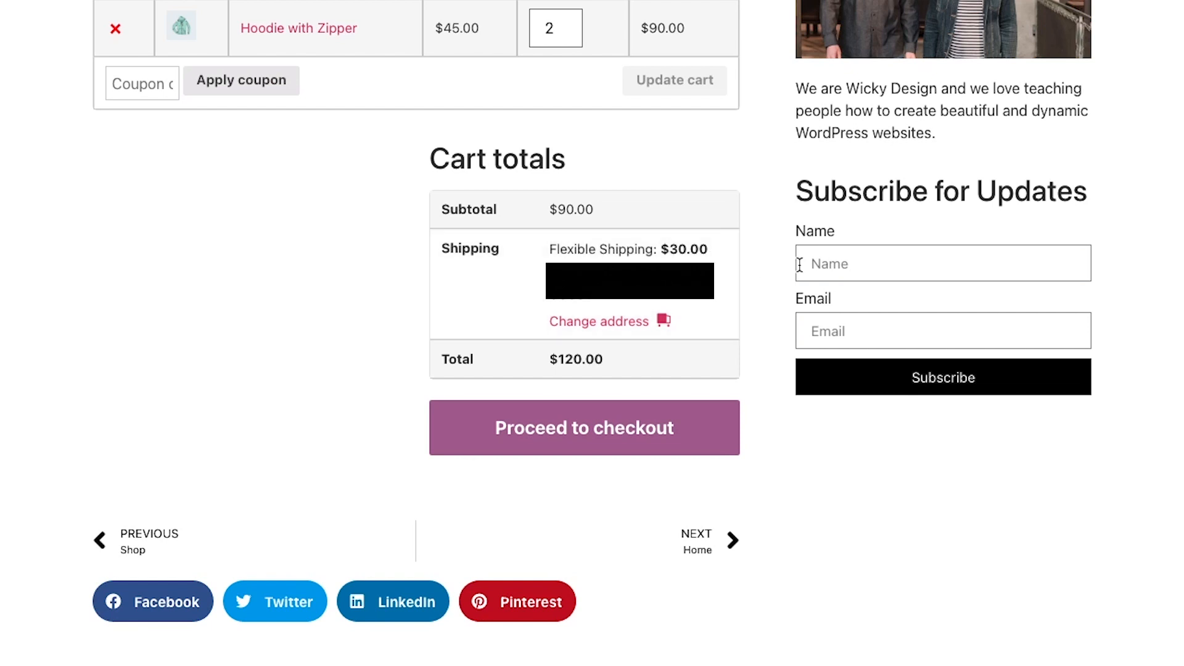
Step: Raise the Hoodie with Zipper quantity to 3 and update the cart to see $40 shipping on $135
type("3")
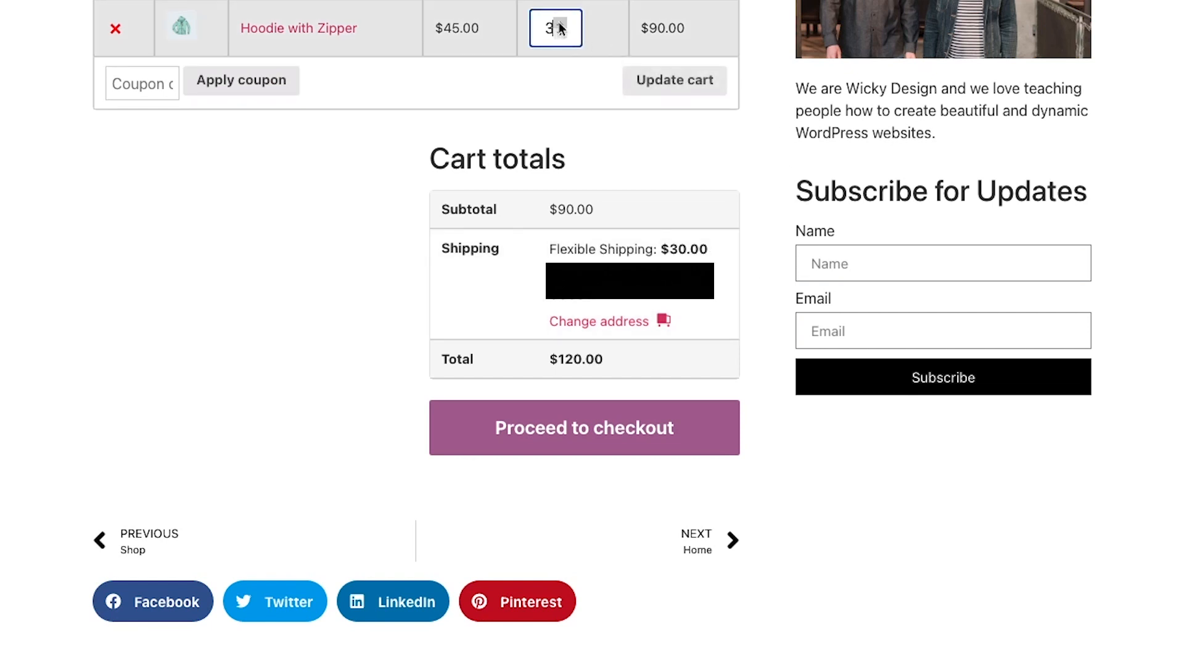
left_click(673, 81)
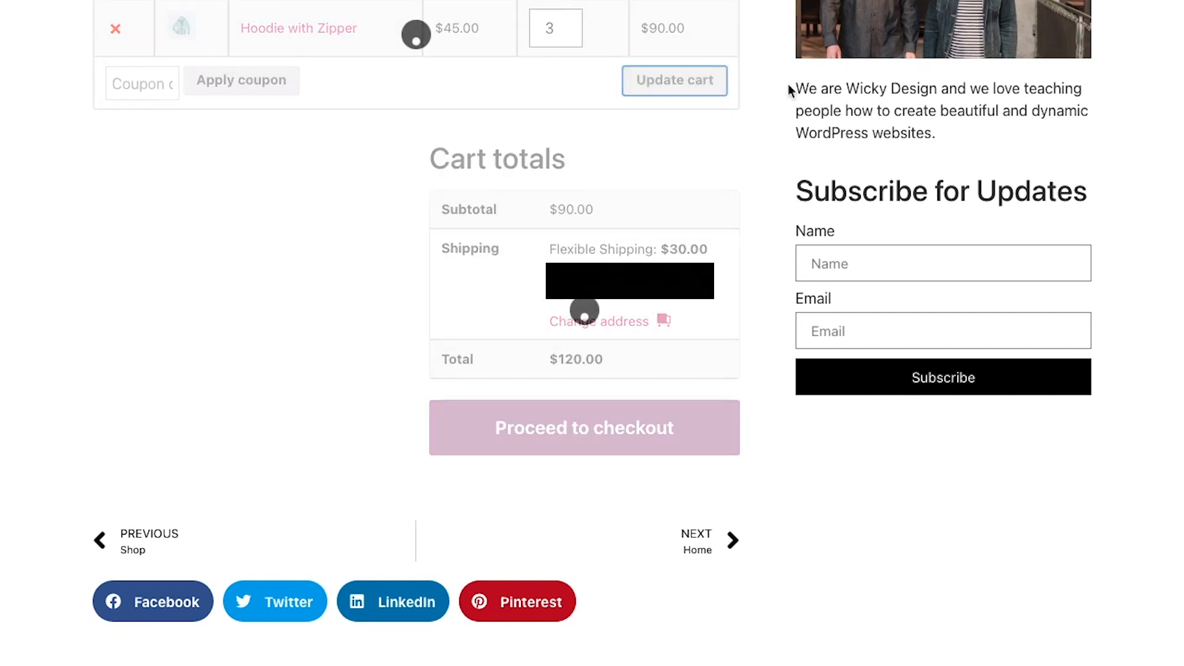
left_click(674, 80)
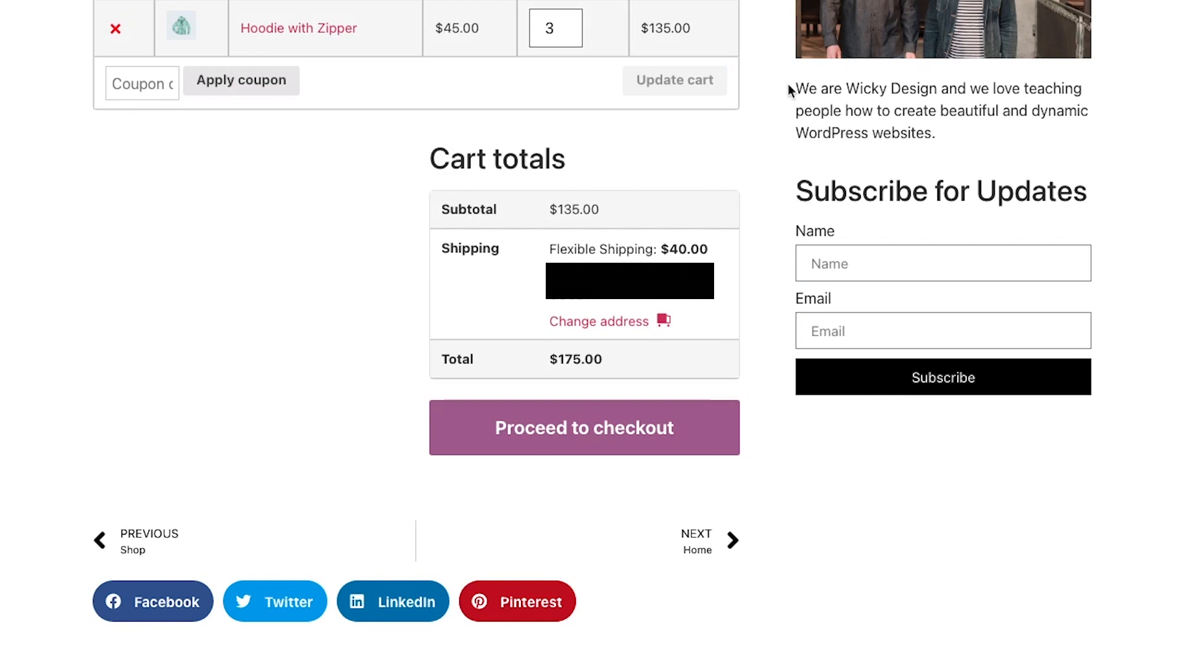